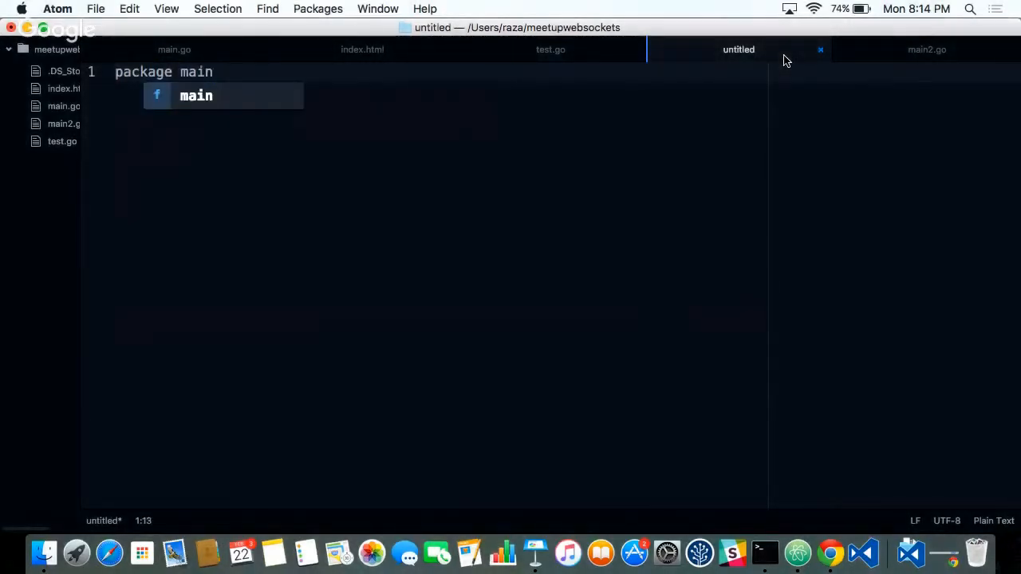
# - Save the untitled 'package main' Go file as test2.go in meetupwebsockets
pyautogui.press('cmd+s')
pyautogui.write('test2.go')
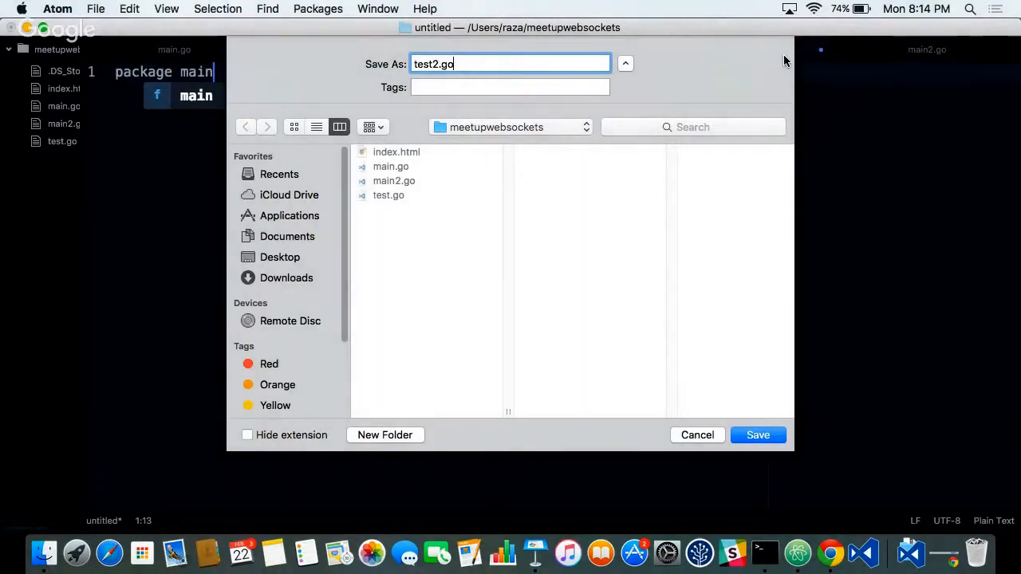
pyautogui.click(757, 434)
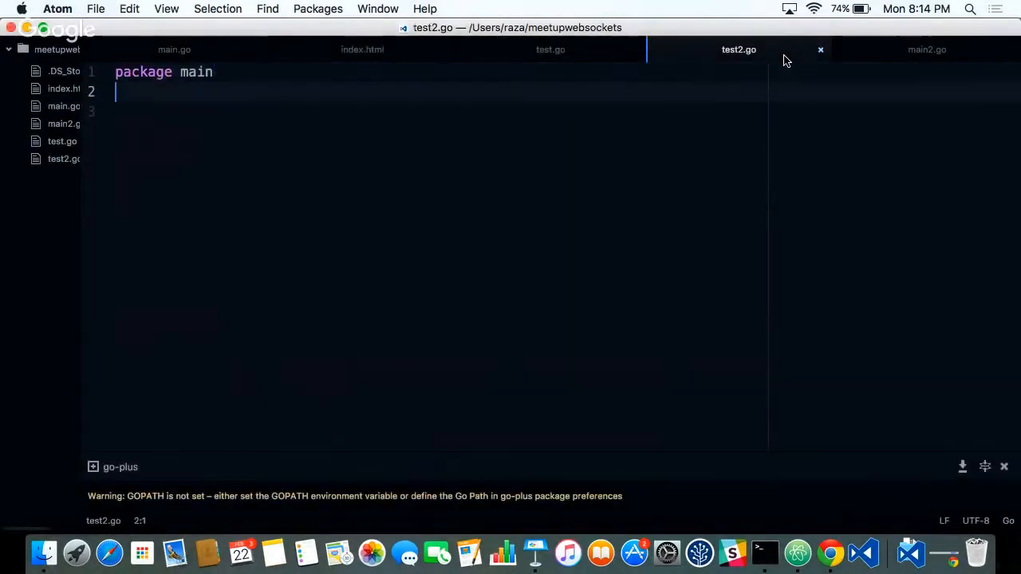
# - Import fmt and net/http, and have main route /echo to handler and ListenAndServe on ":4000"
pyautogui.write('import(')
pyautogui.write('http.HandleFunc("/echo')
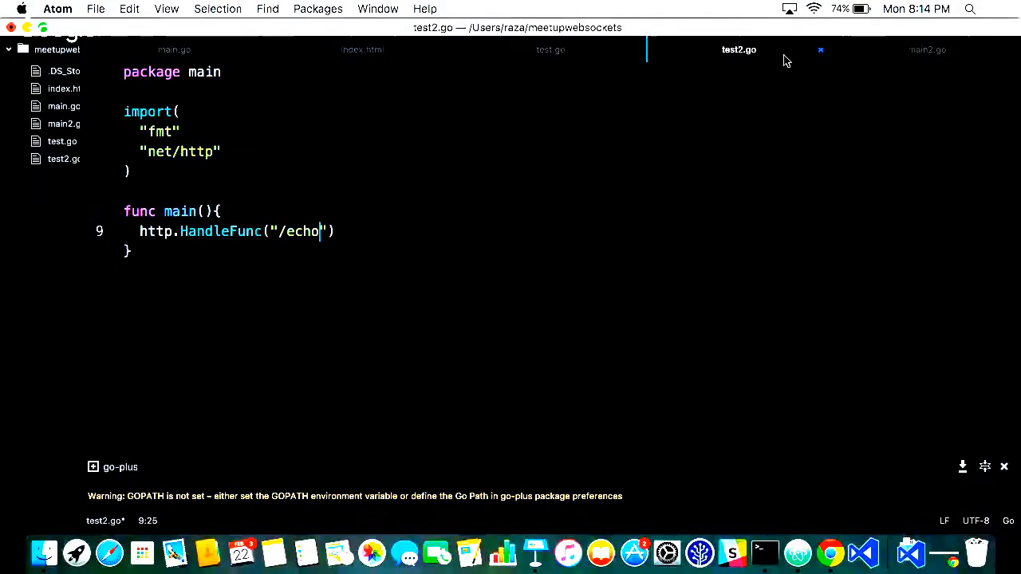
pyautogui.write(',handler')
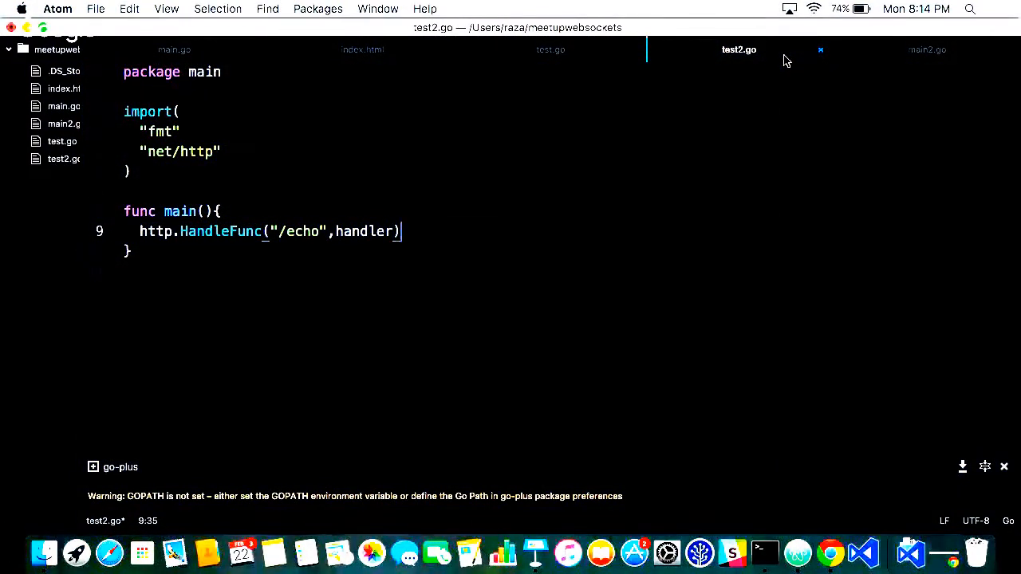
pyautogui.write('htt')
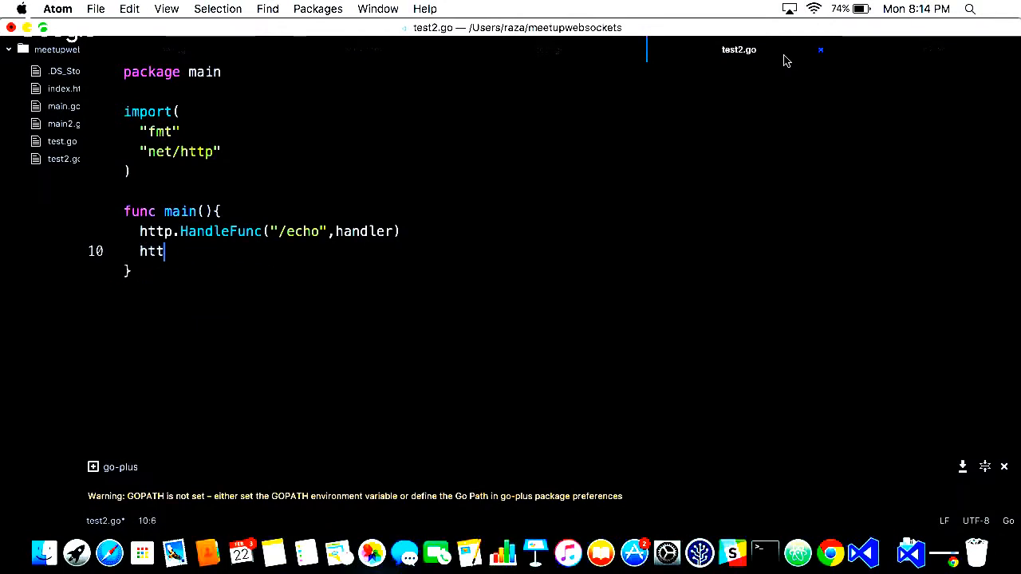
pyautogui.write('p.')
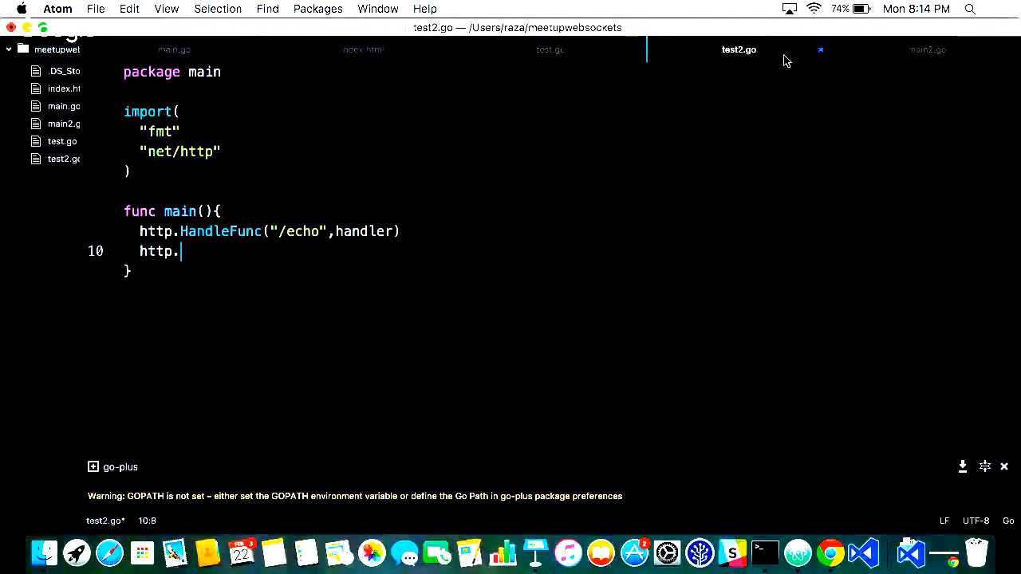
pyautogui.write('ListenAnd')
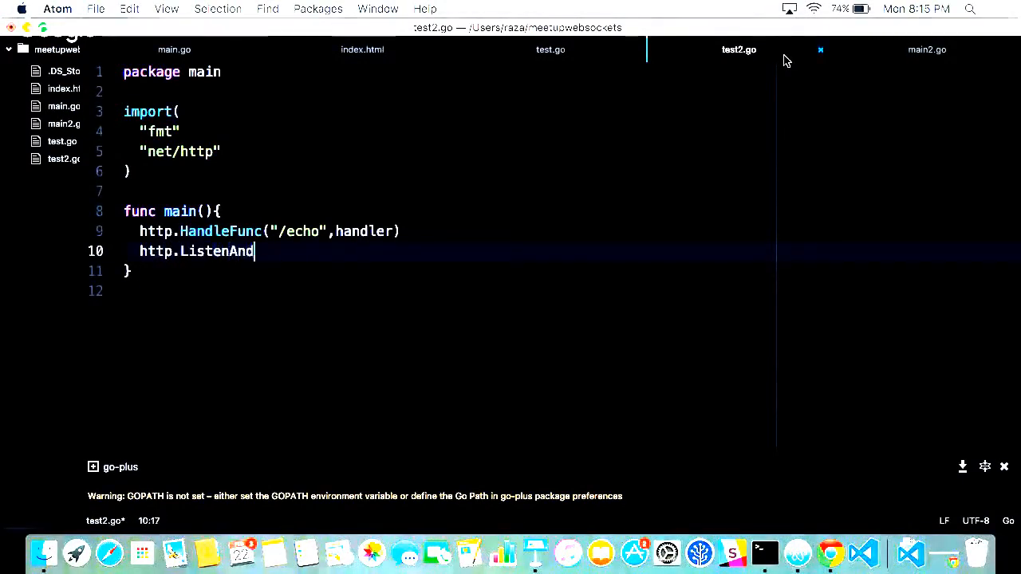
pyautogui.write('Serve()')
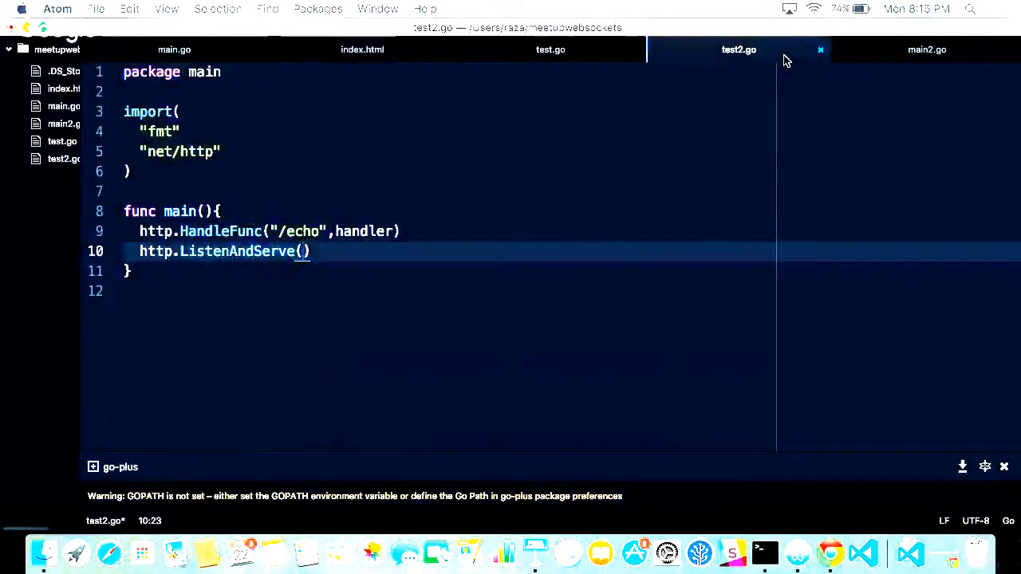
pyautogui.write('":4')
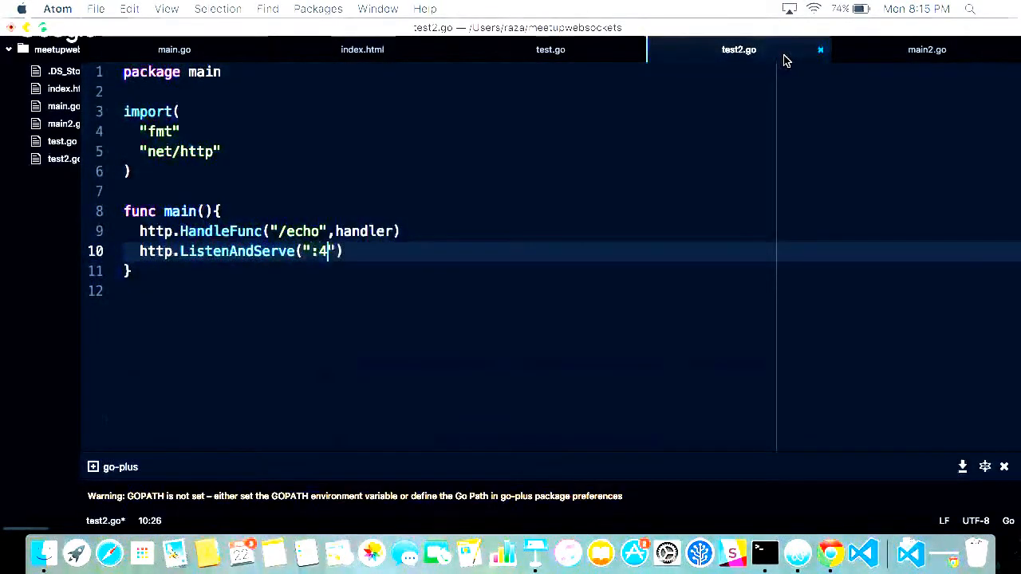
pyautogui.write('000')
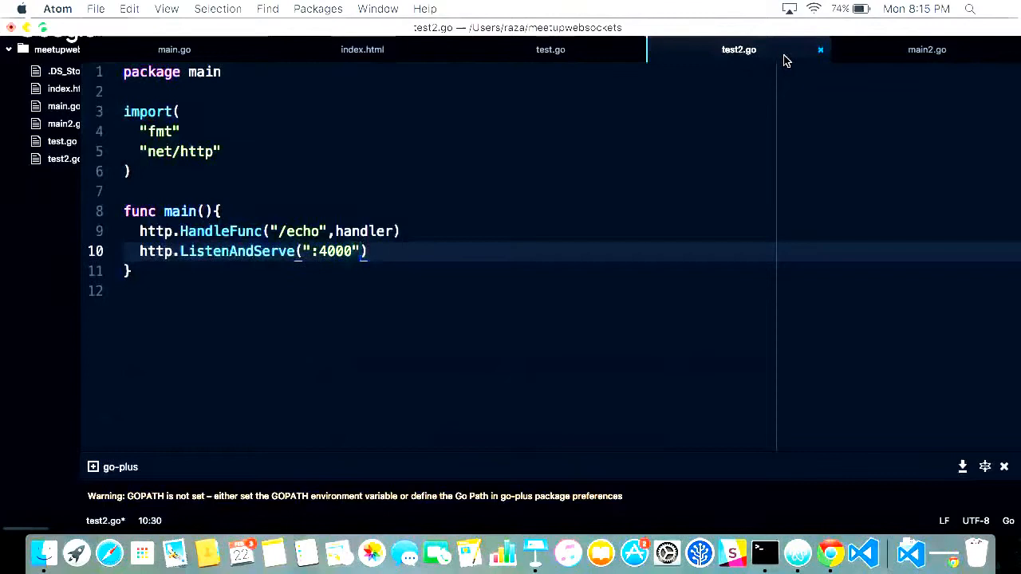
pyautogui.write(',nil')
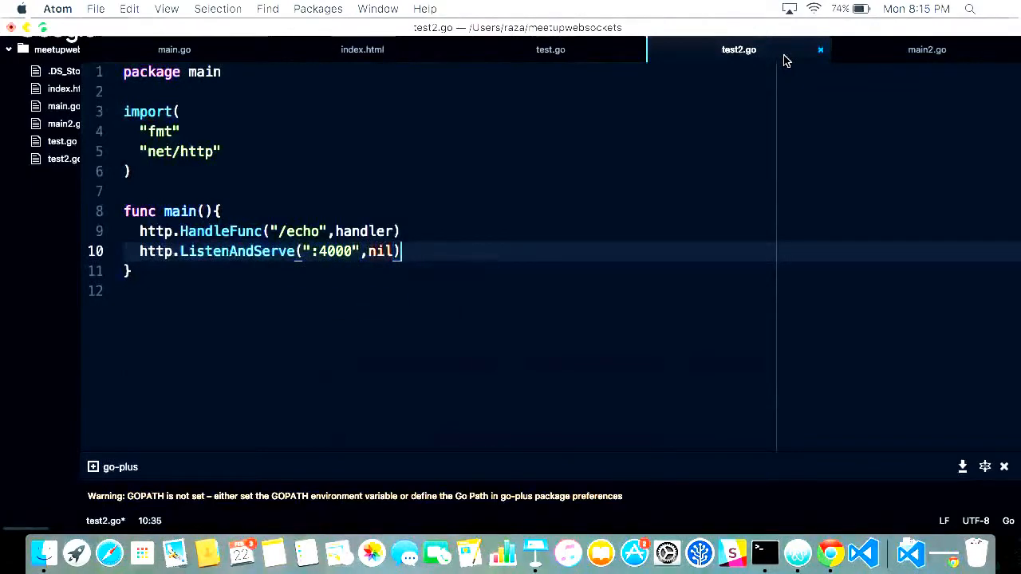
# - Add func handler(w http.ResponseWriter, r *http.Request) below main, leaving the body empty
pyautogui.press('enter')
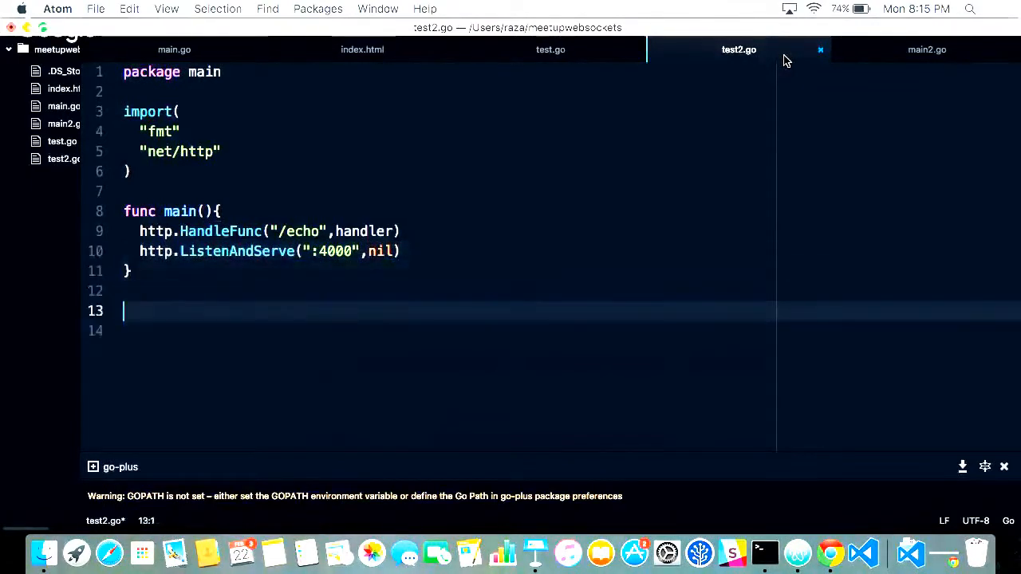
pyautogui.write('func handl')
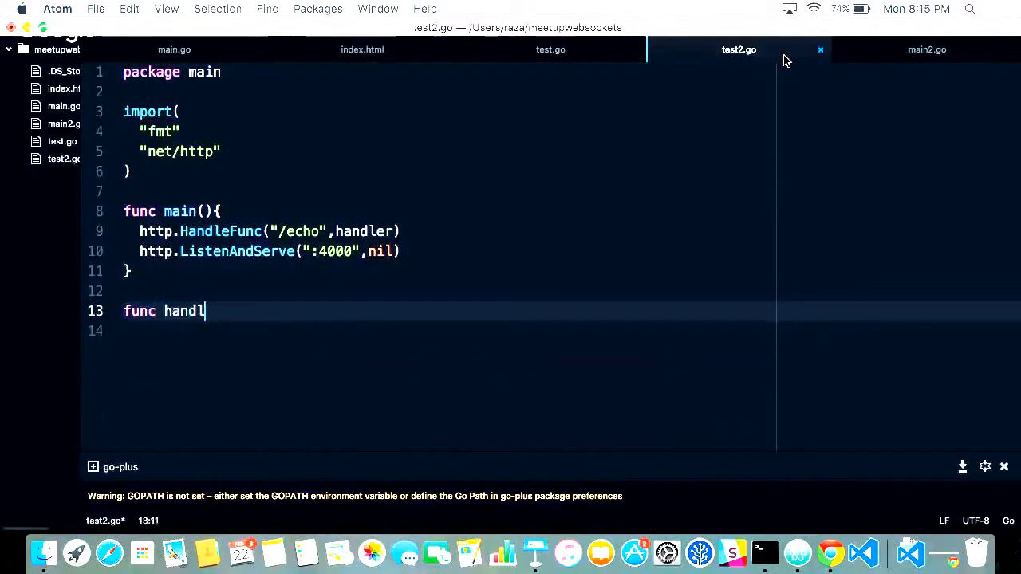
pyautogui.write('er()')
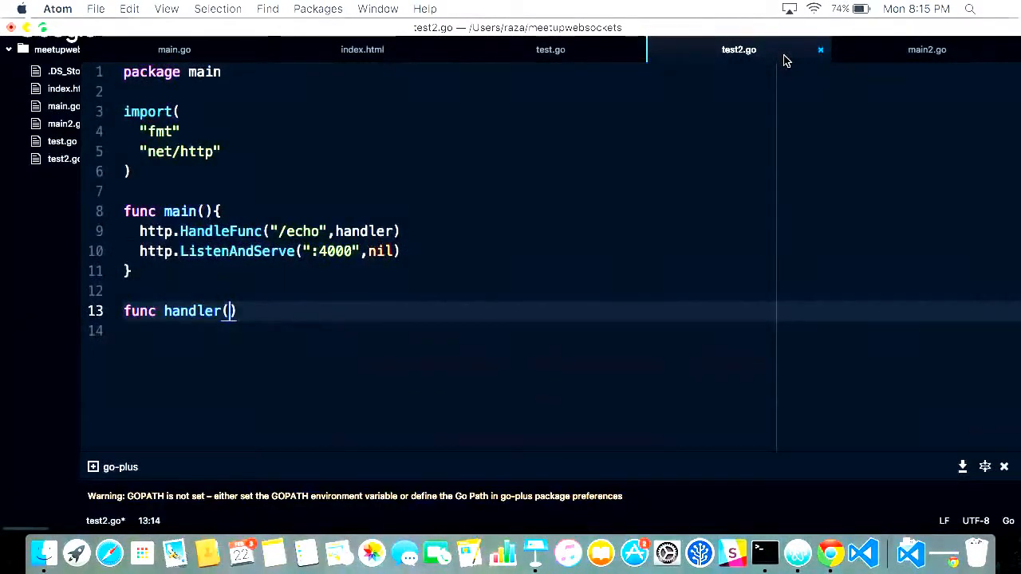
pyautogui.write('w http.')
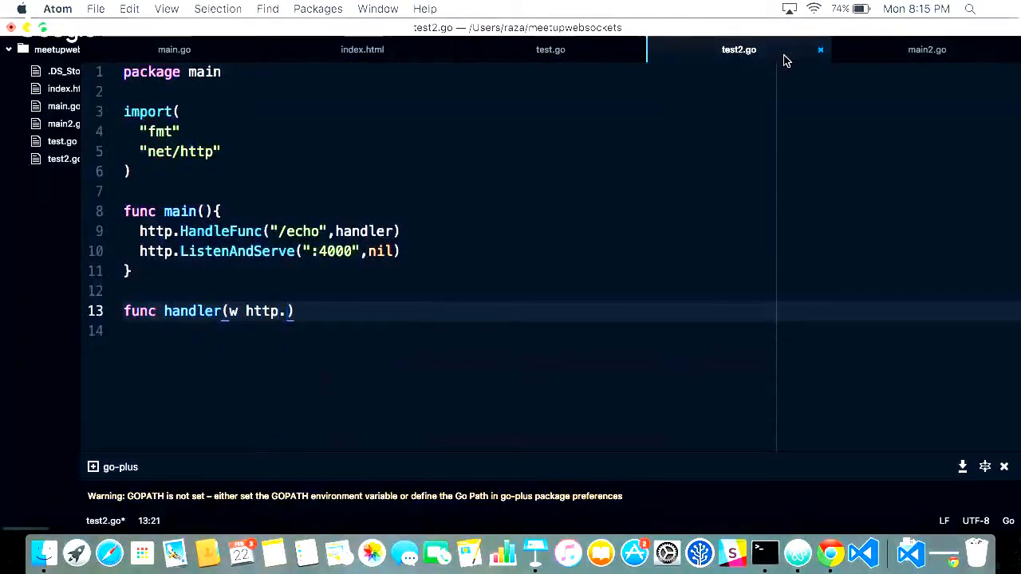
pyautogui.write('RespponseW')
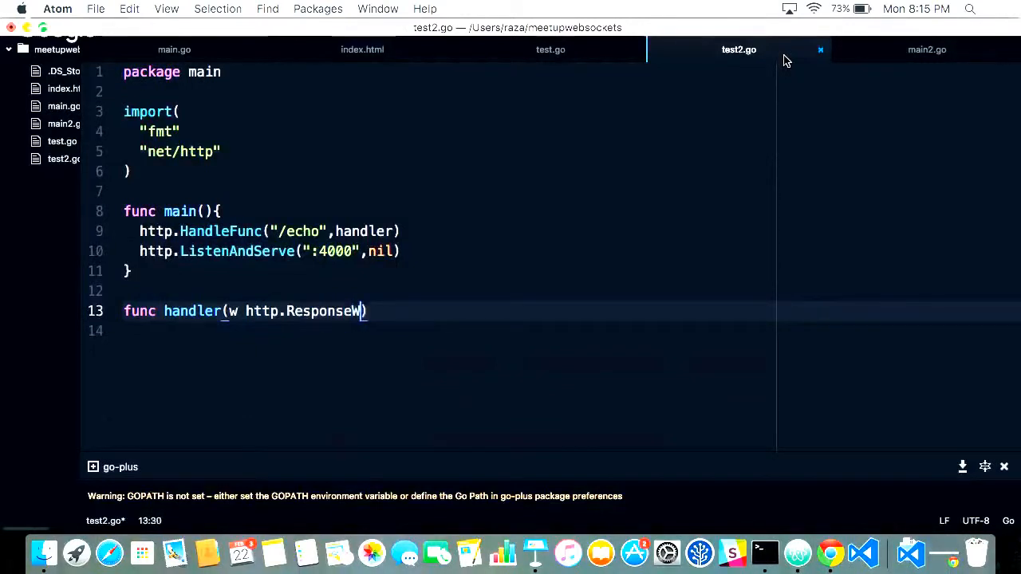
pyautogui.write('riter')
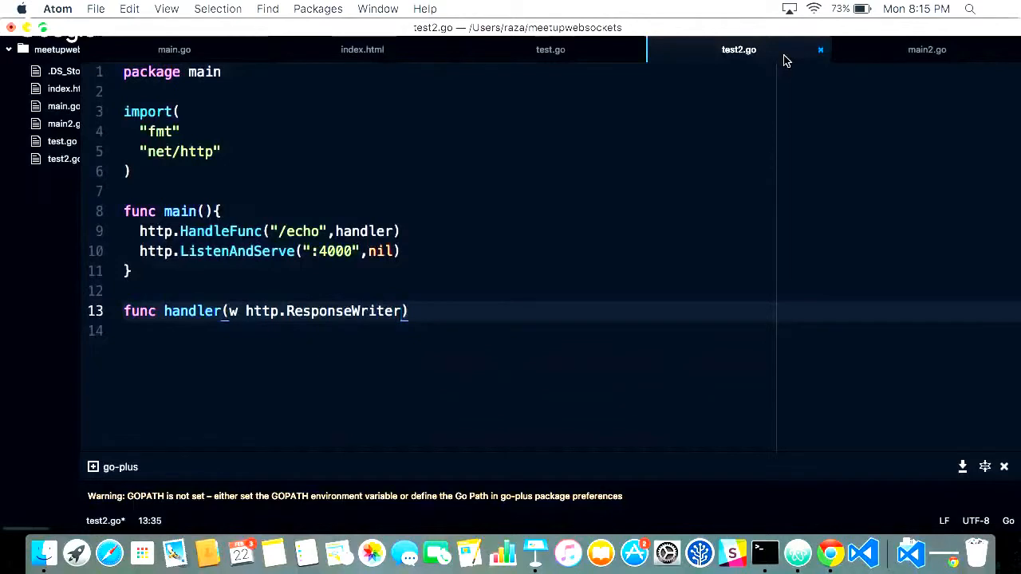
pyautogui.write(', r')
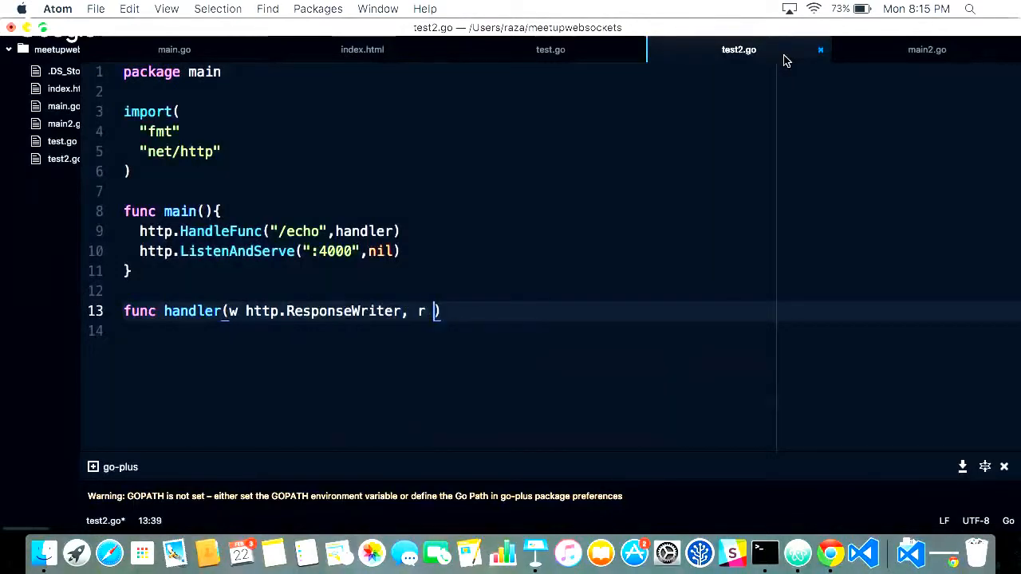
pyautogui.write('*http.')
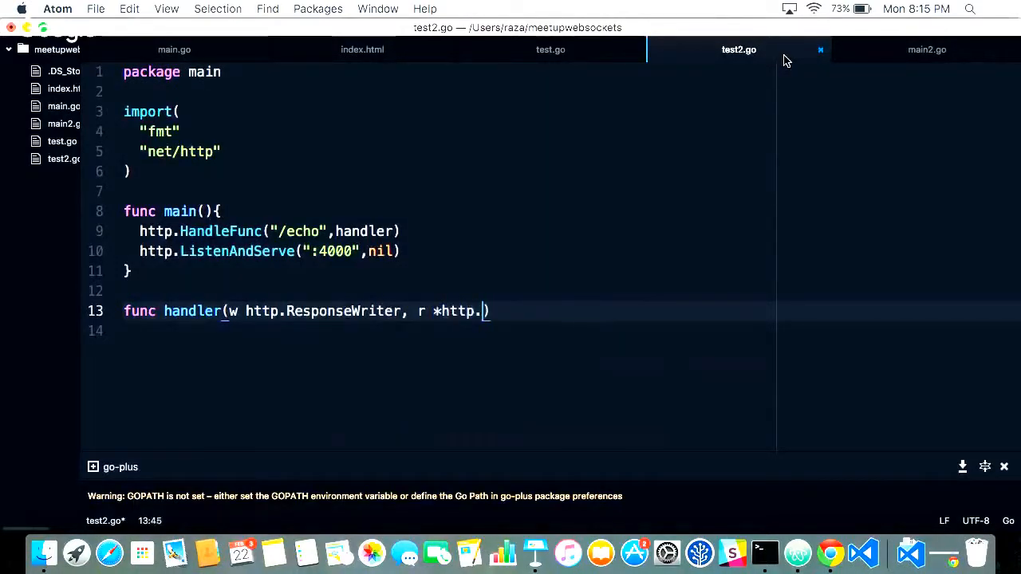
pyautogui.write('Request)')
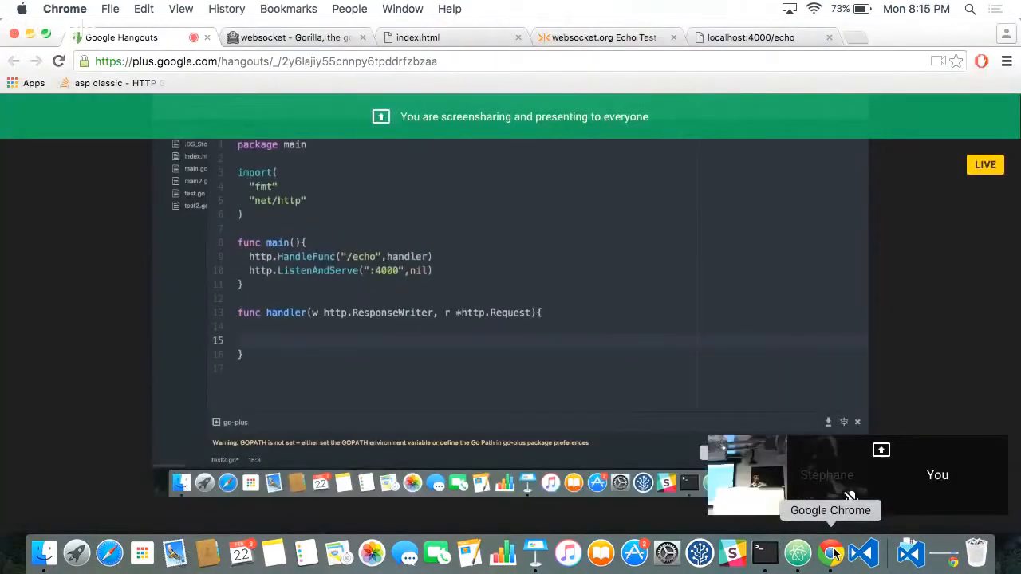
# - Browse the Gorilla websocket docs page in Chrome, then return to test2.go
pyautogui.click(292, 37)
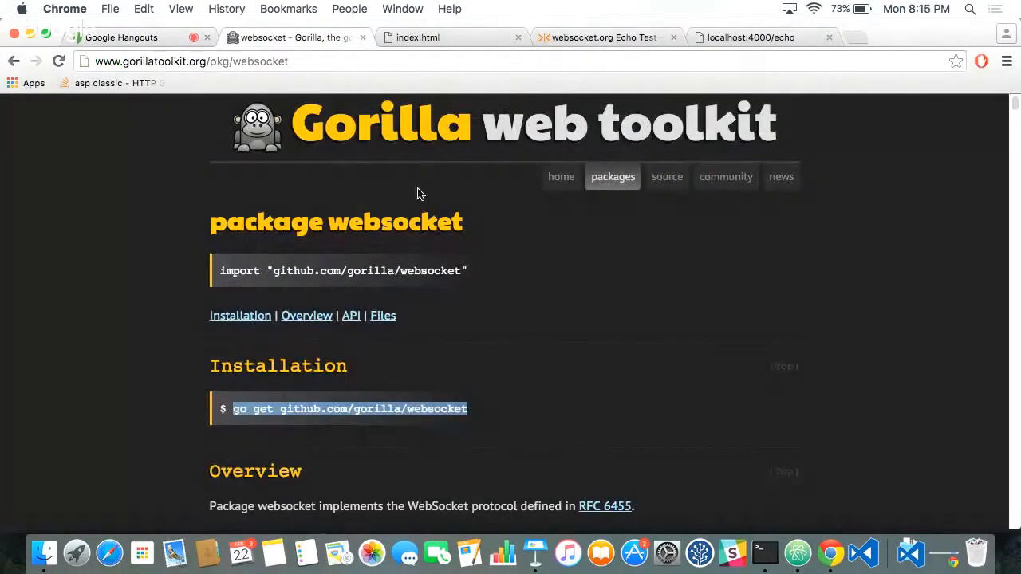
pyautogui.moveTo(467, 253)
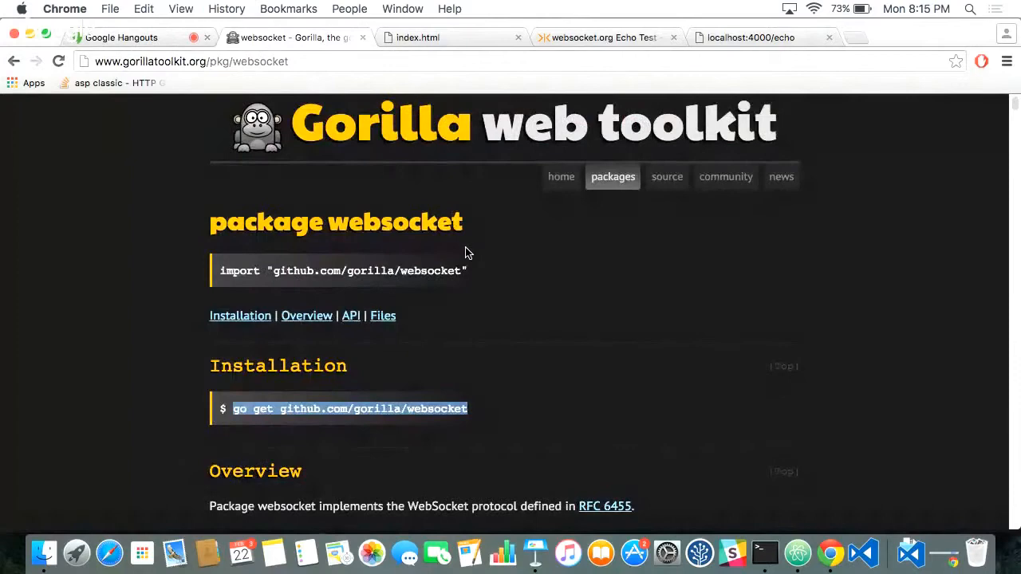
pyautogui.scroll(-3)
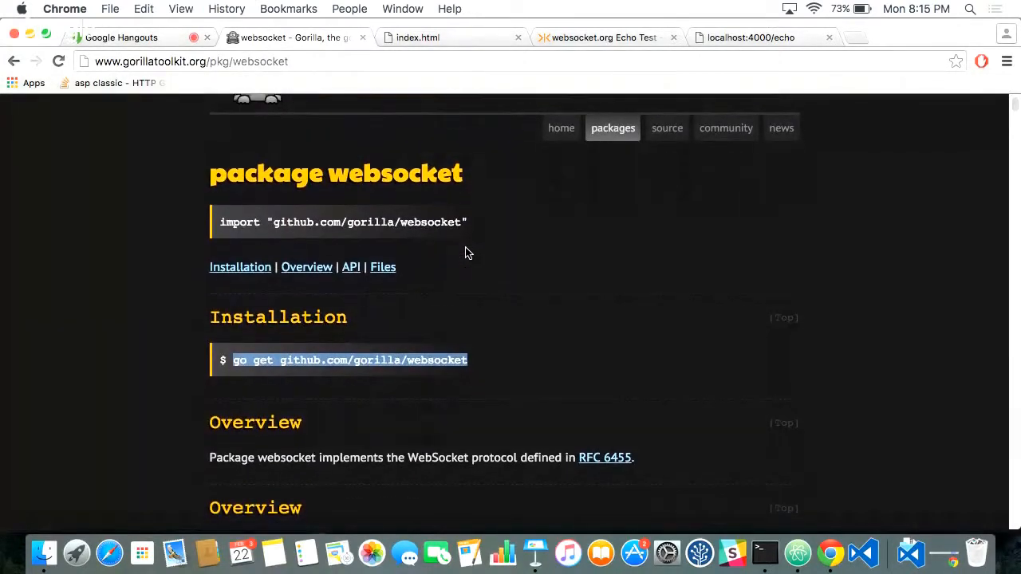
pyautogui.scroll(-3)
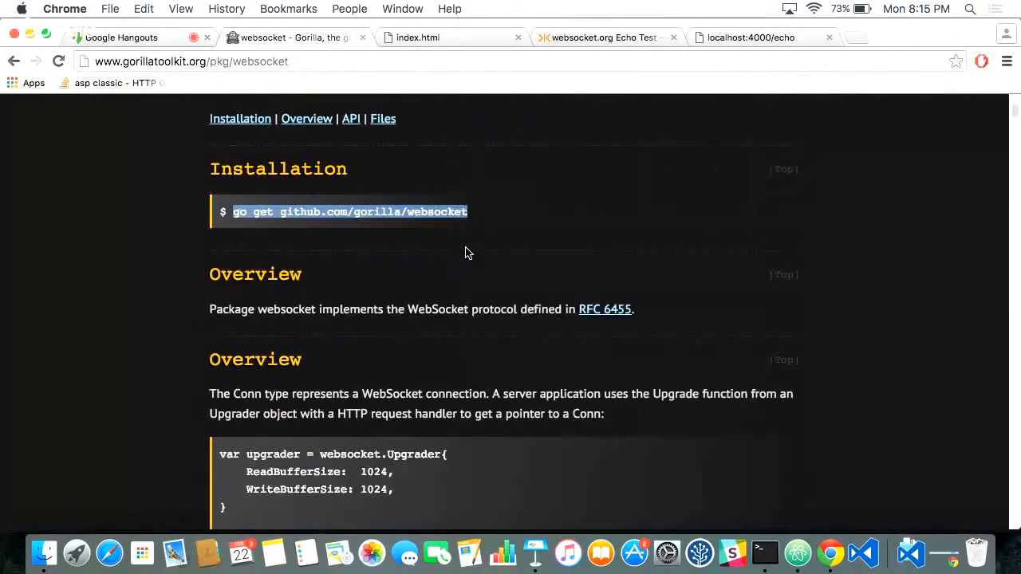
pyautogui.scroll(-3)
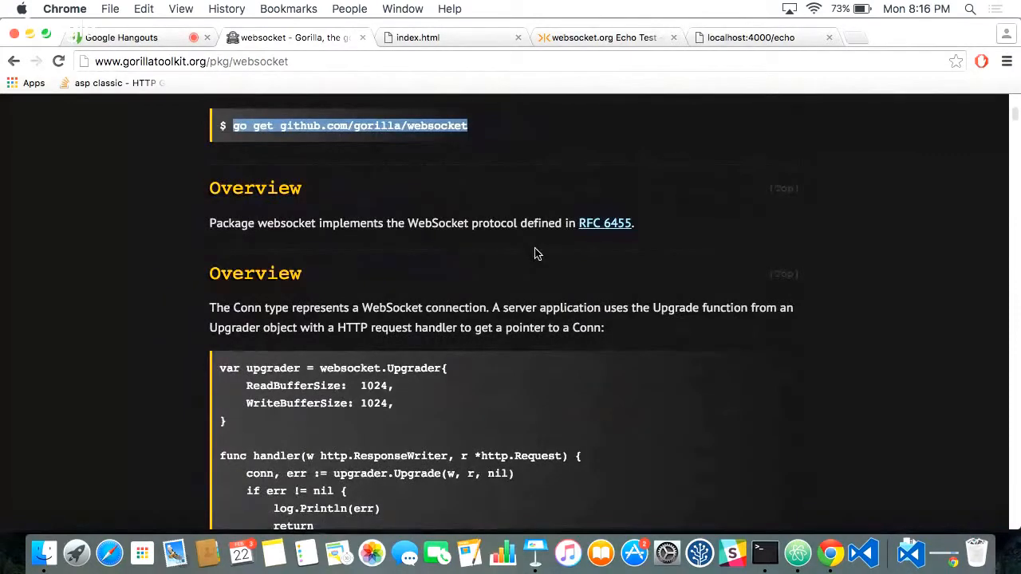
pyautogui.scroll(-3)
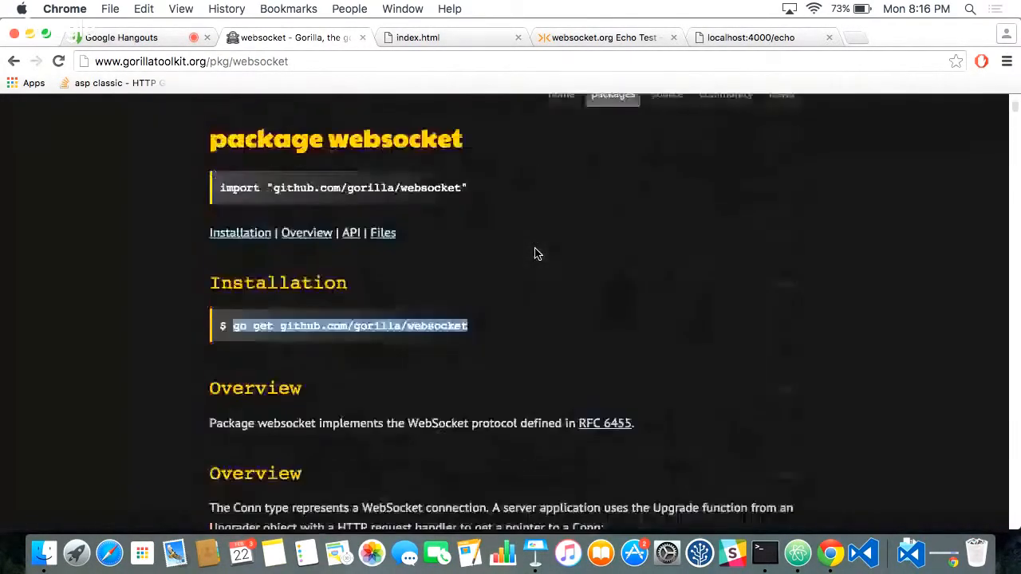
pyautogui.scroll(-3)
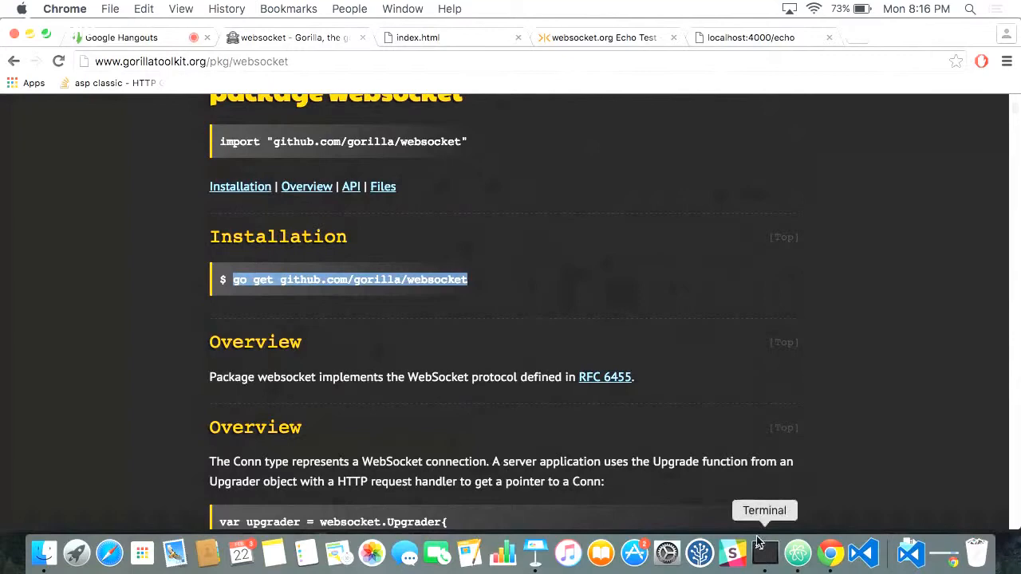
pyautogui.click(764, 552)
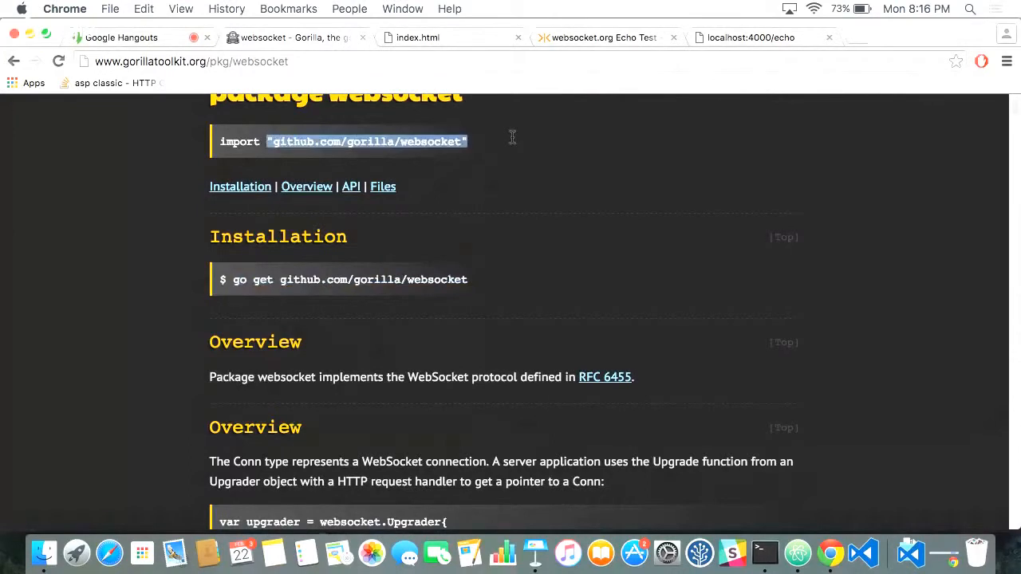
pyautogui.click(797, 552)
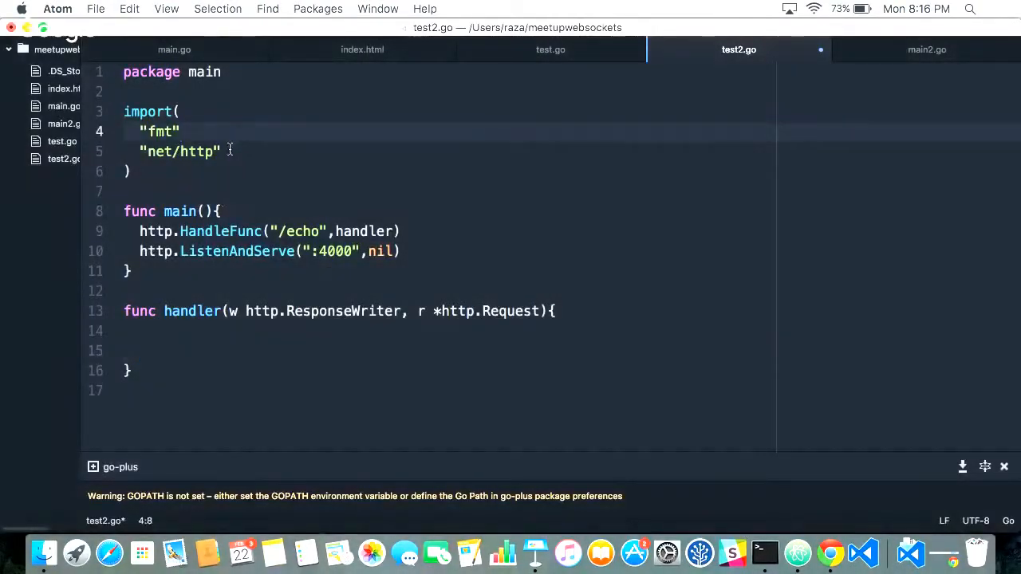
# - Import github.com/gorilla/websocket and declare var upgrade = websocket.Upgrader
pyautogui.write('"github.com/gorilla/websocket"')
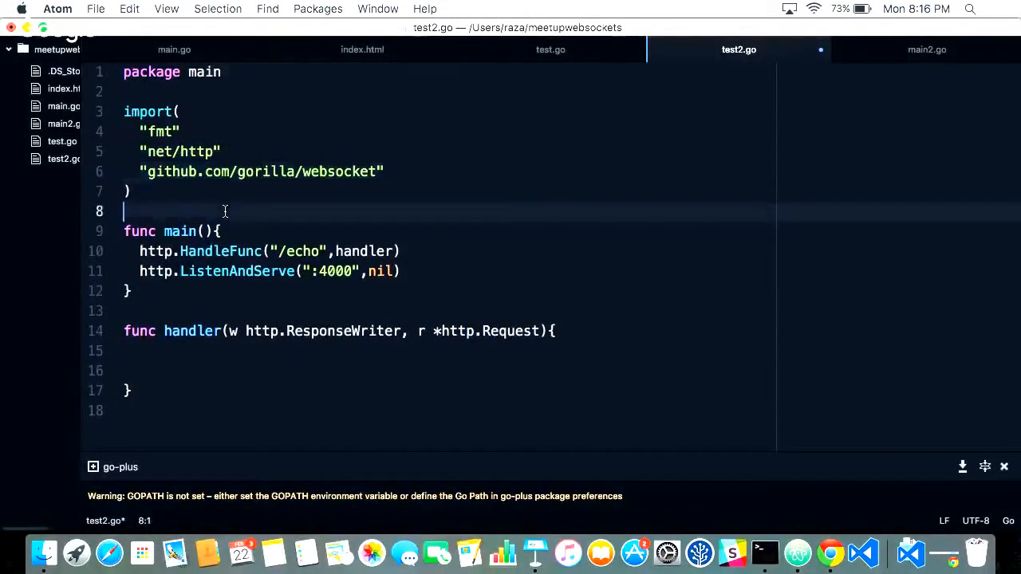
pyautogui.write('var')
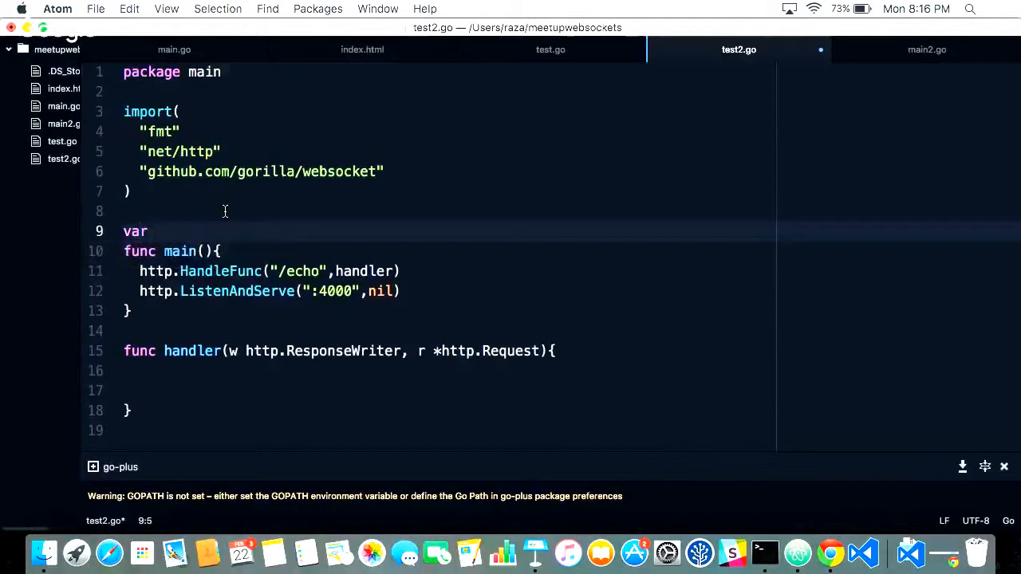
pyautogui.write('upgade')
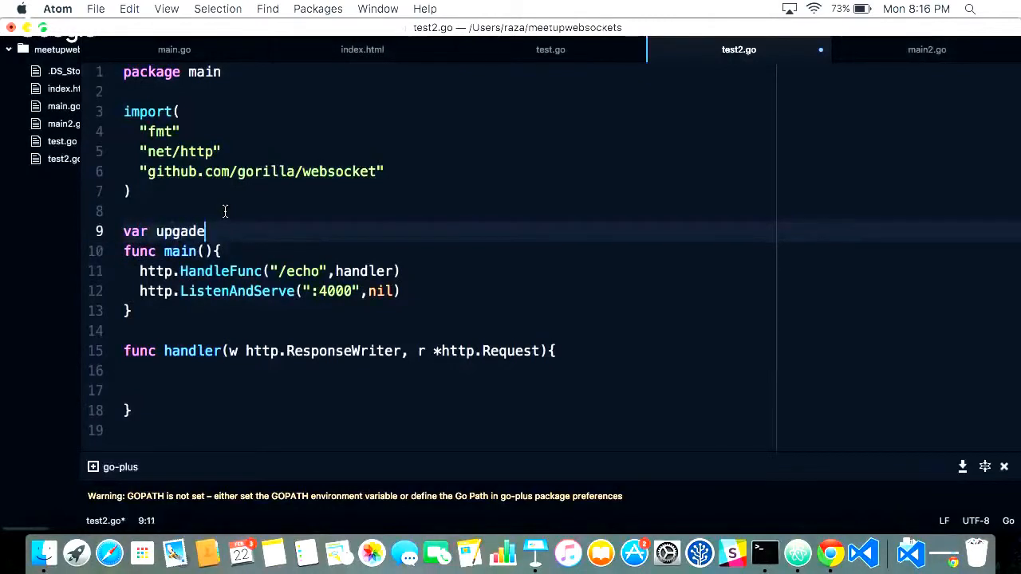
pyautogui.press('Backspace')
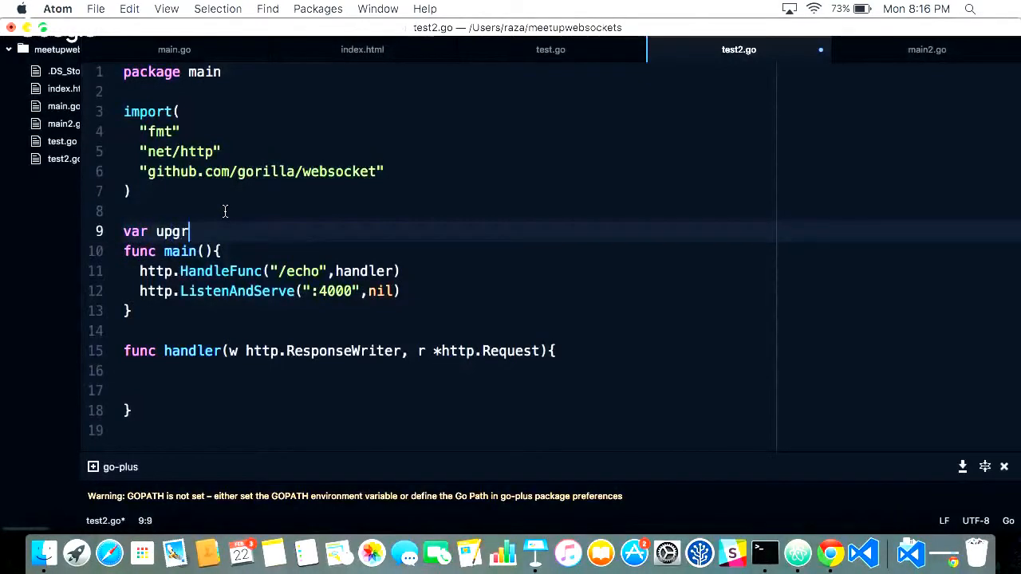
pyautogui.write('ade =')
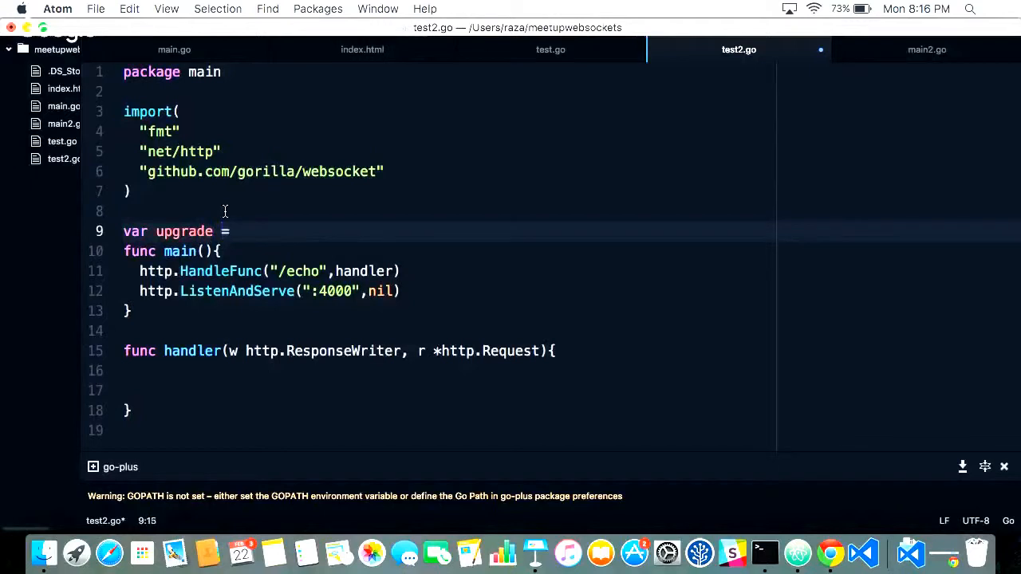
pyautogui.write('websocke')
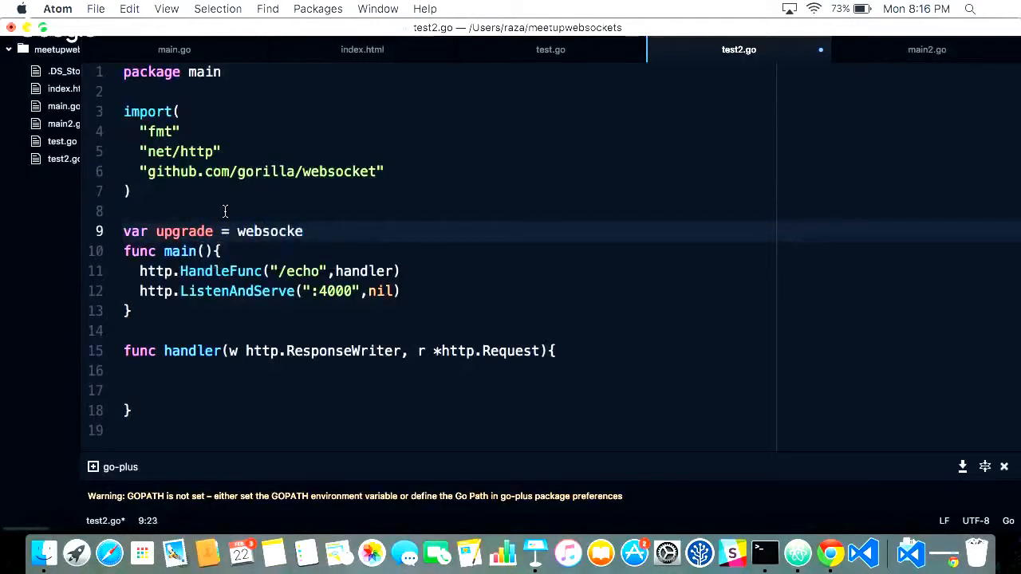
pyautogui.write('t.Upg')
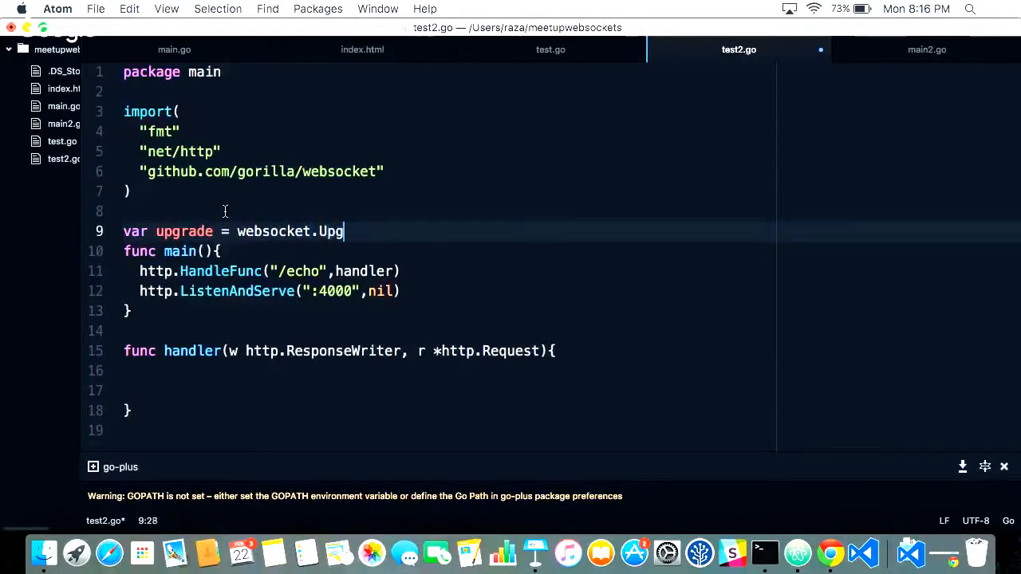
pyautogui.write('t')
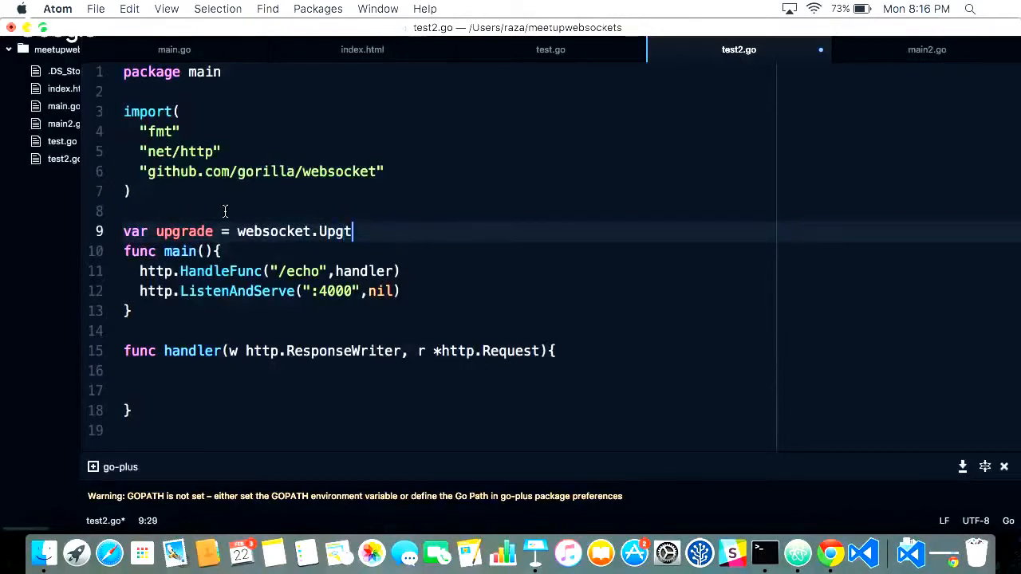
pyautogui.write('rader')
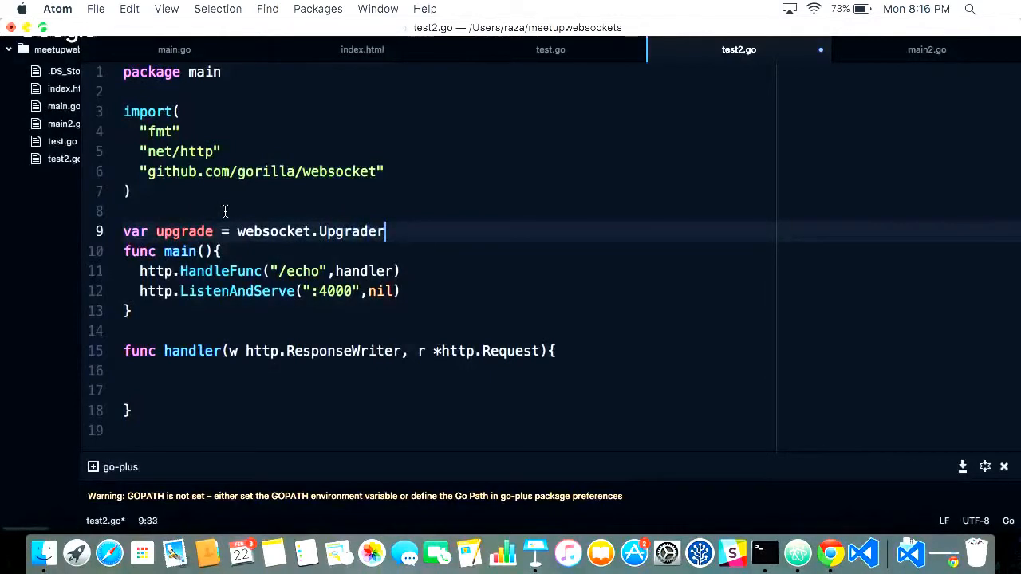
# - Give the Upgrader ReadBufferSize 1024 and WriteBufferSize 1024
pyautogui.write('{')
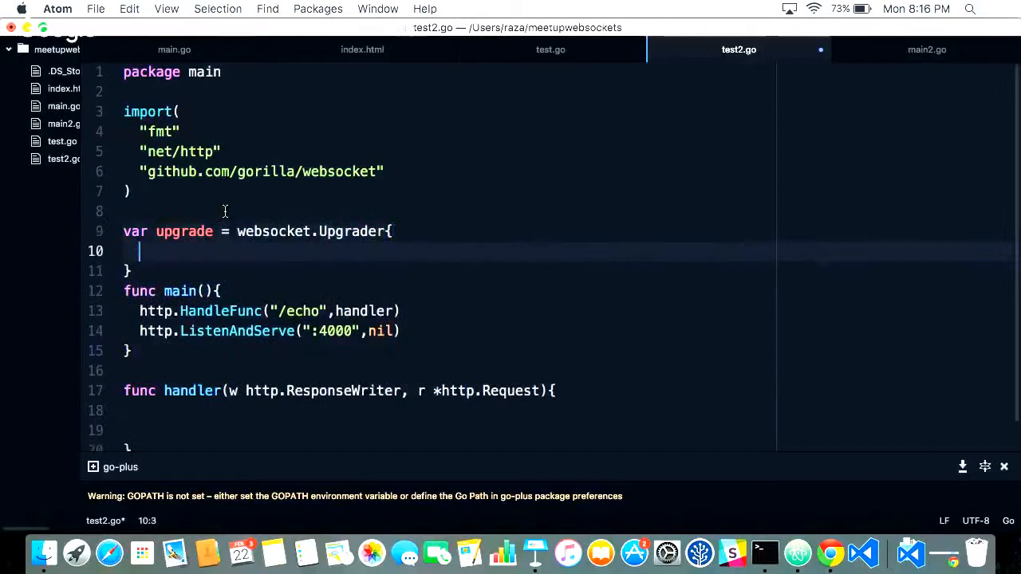
pyautogui.write('ReadBu')
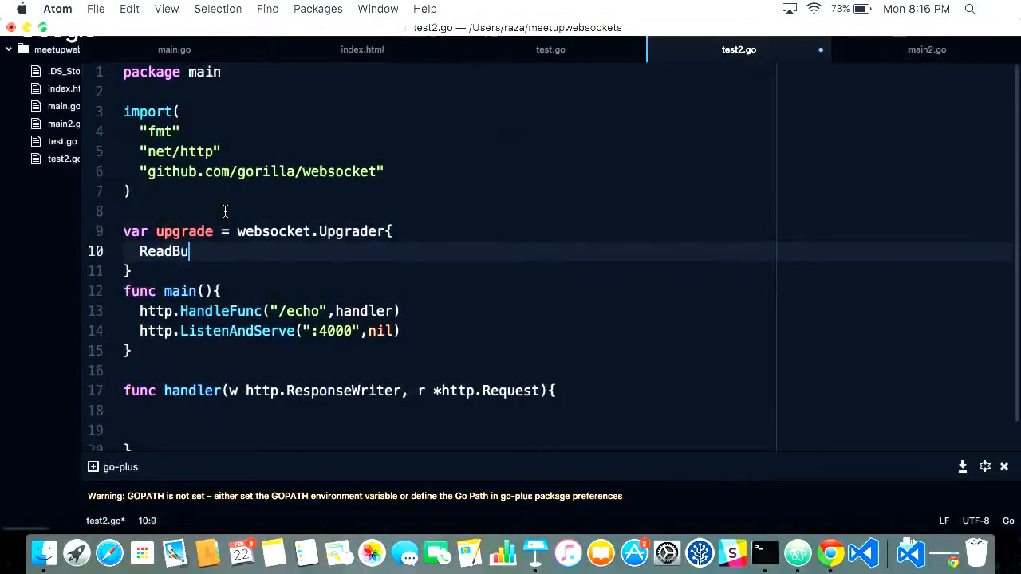
pyautogui.write('fferSize')
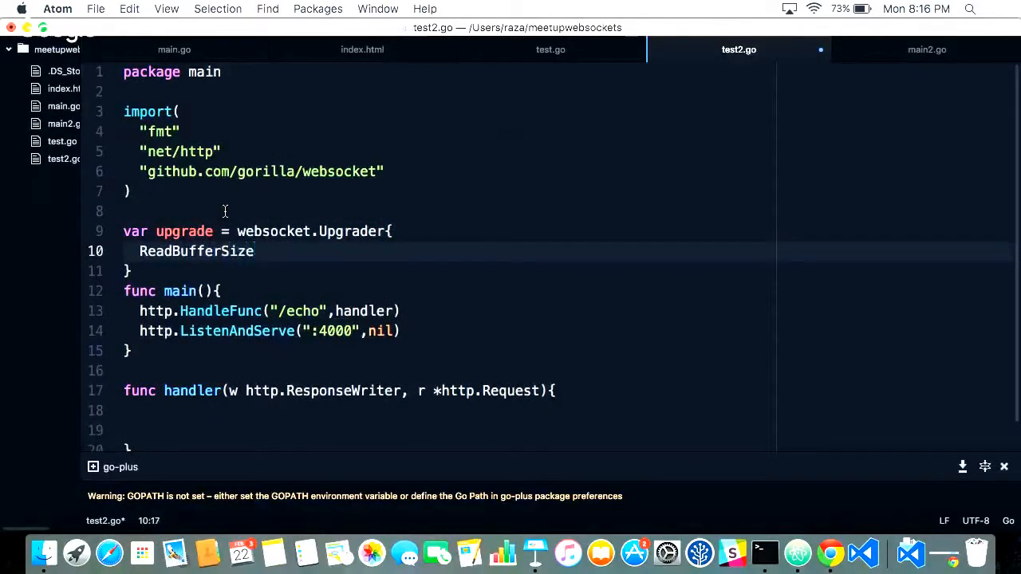
pyautogui.write(':1024,')
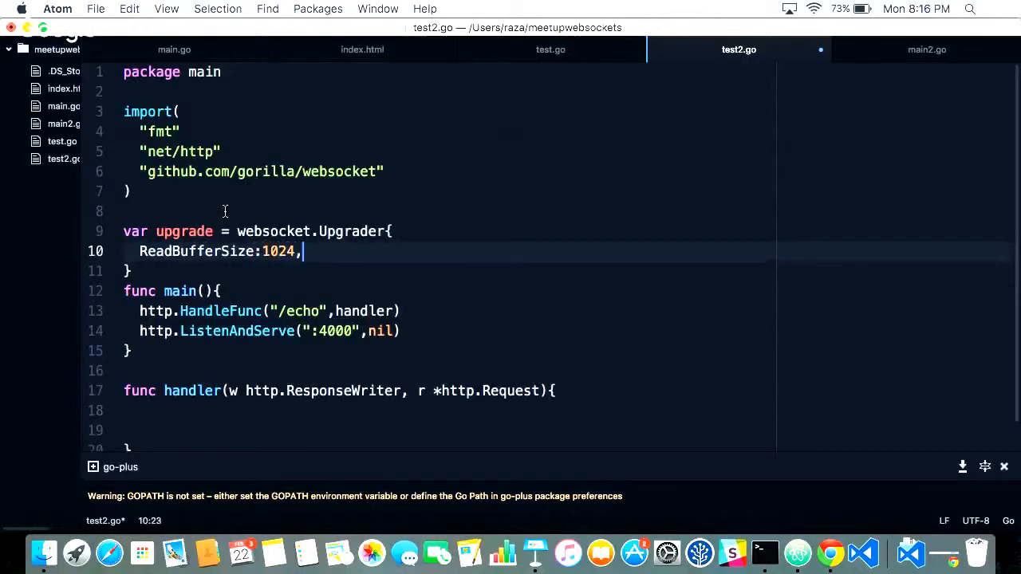
pyautogui.press('enter')
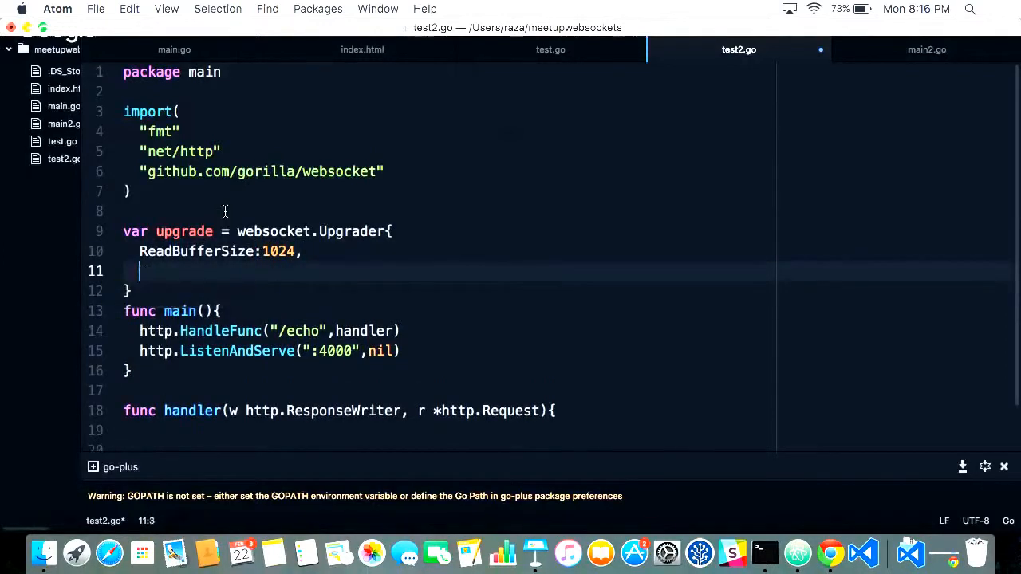
pyautogui.write('WriteB')
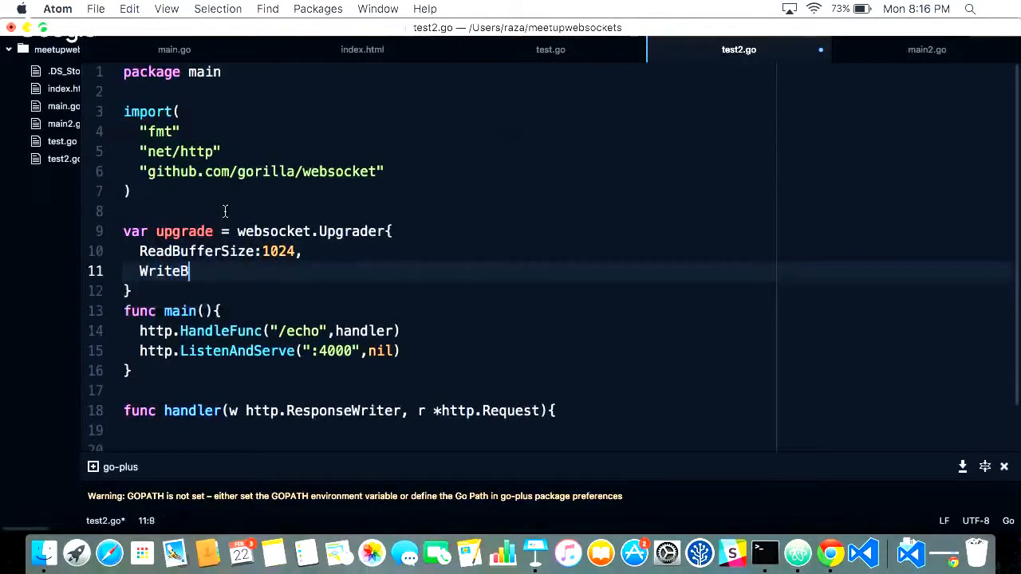
pyautogui.write('ufferSize:')
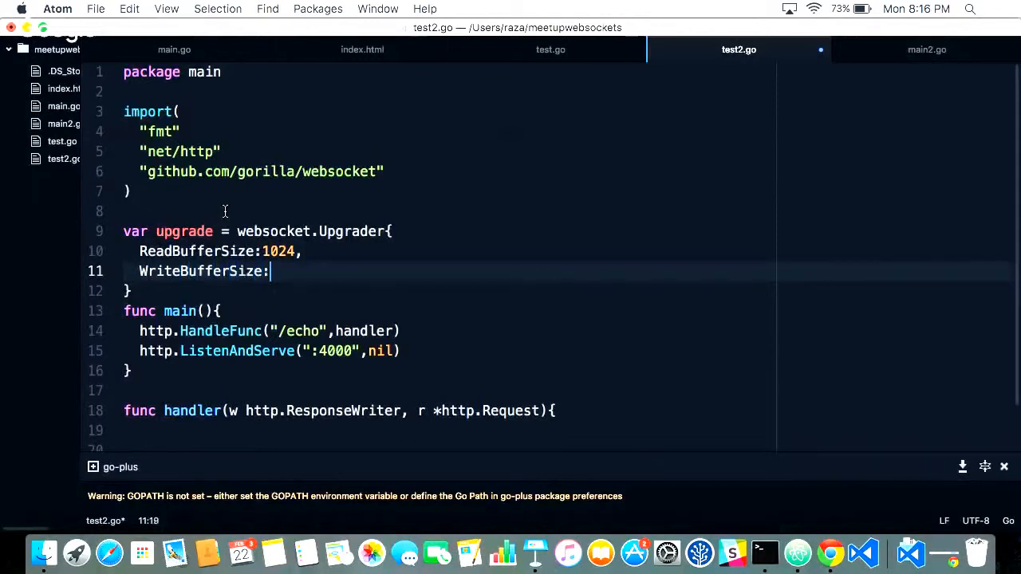
pyautogui.write('1024,')
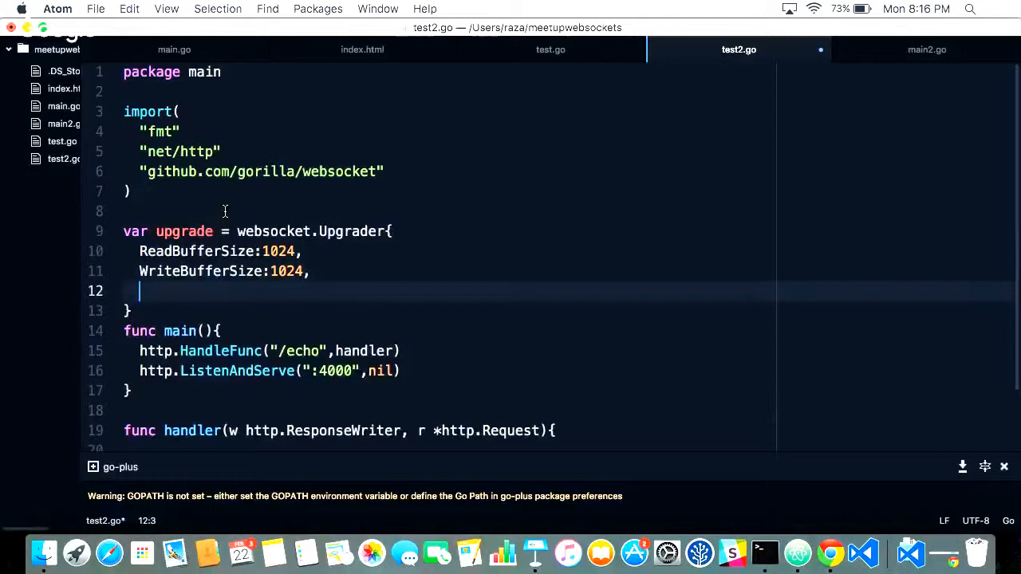
# - Add a CheckOrigin func(r *http.Request) bool that returns true
pyautogui.write('Chec')
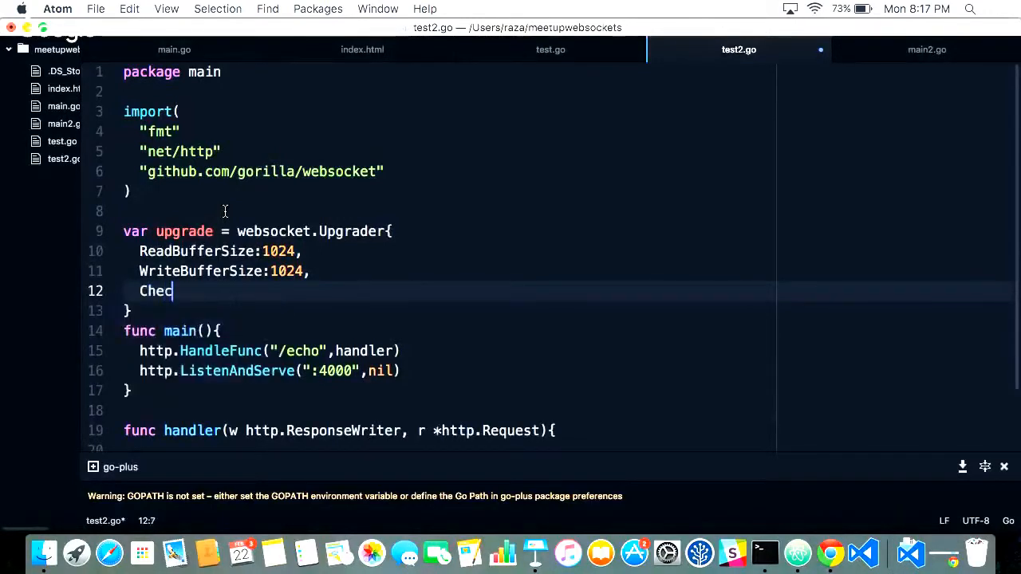
pyautogui.write('kOrigin:')
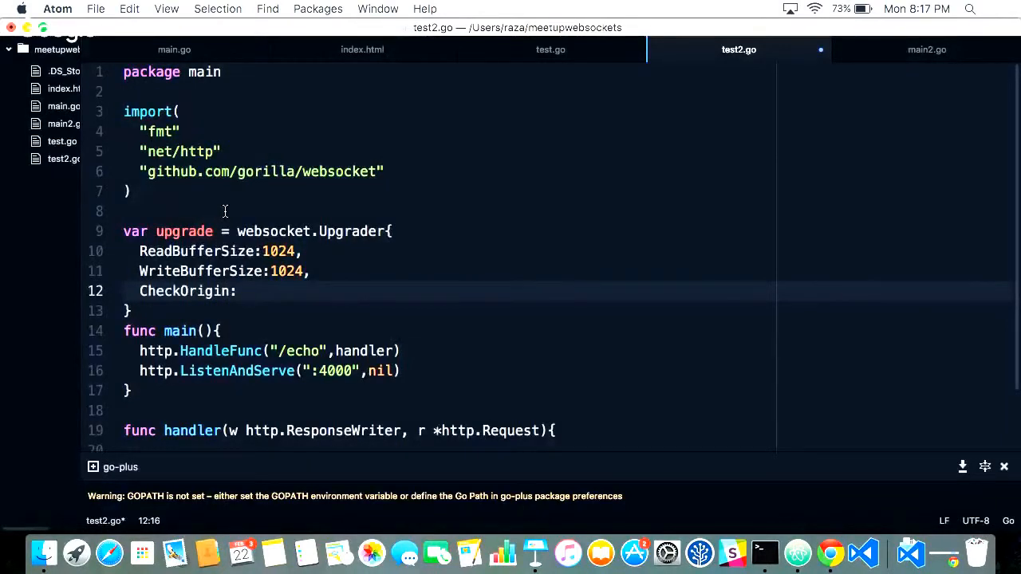
pyautogui.write('func')
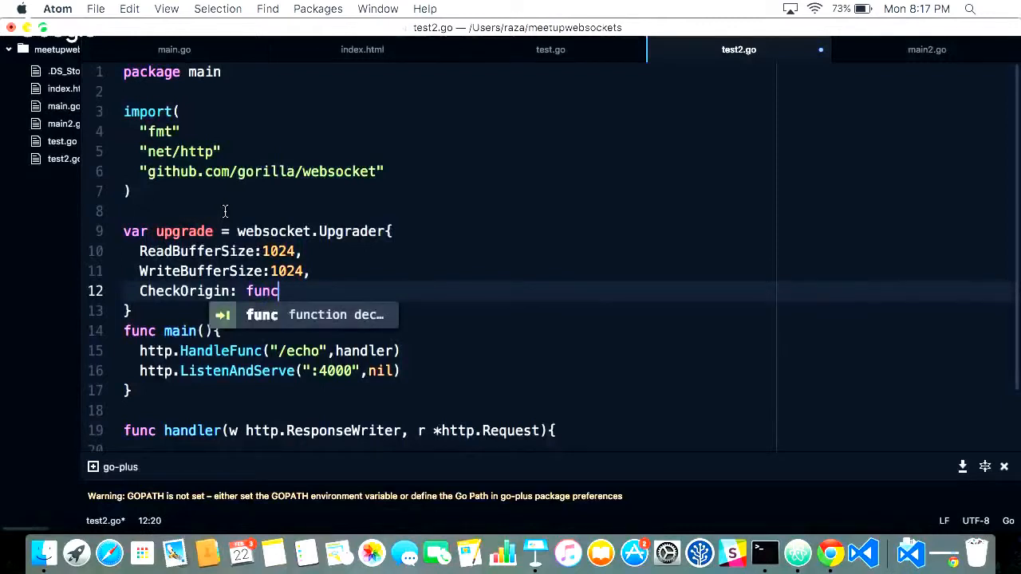
pyautogui.write('()')
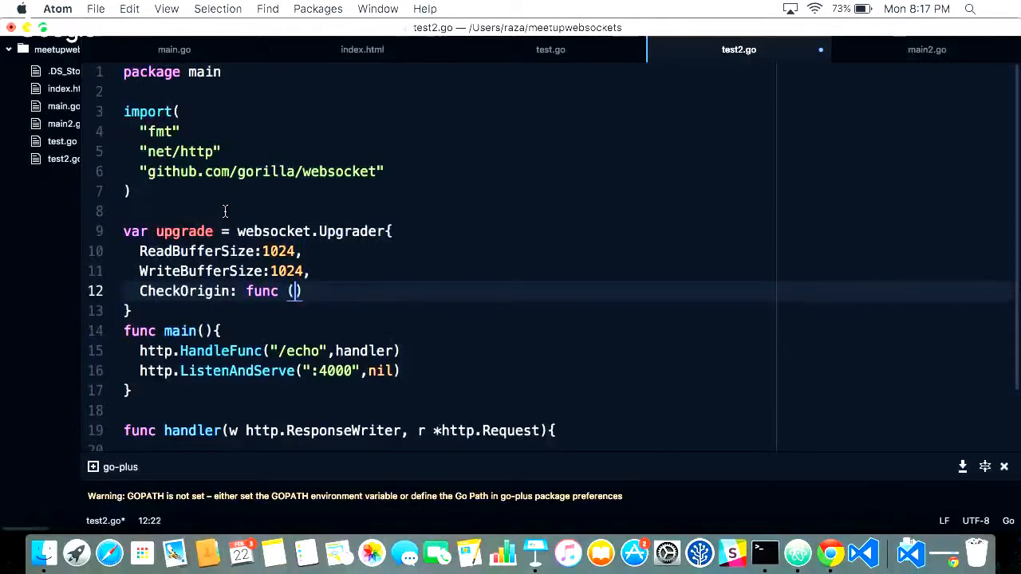
pyautogui.write('r')
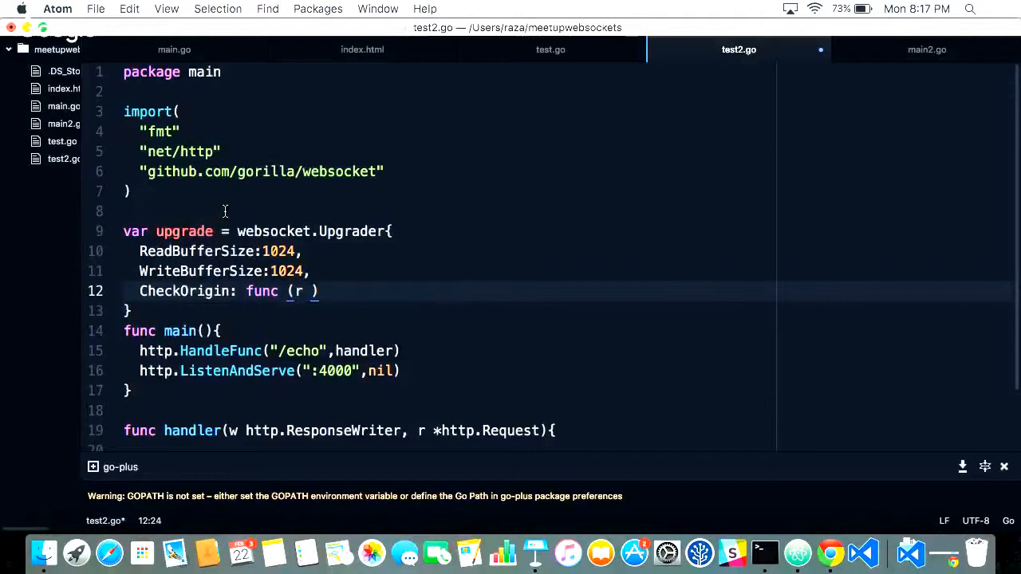
pyautogui.write('*http.')
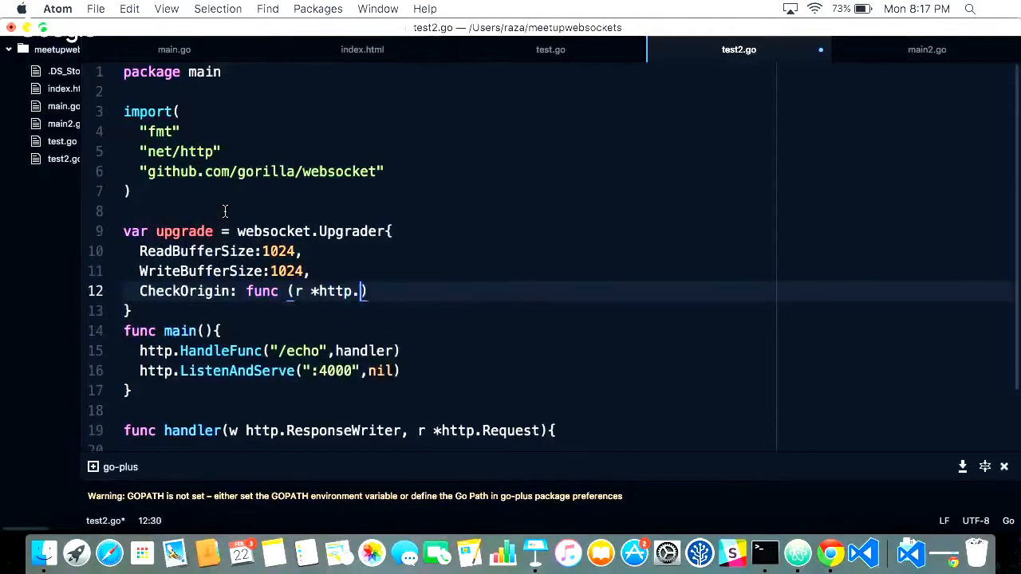
pyautogui.write('Request')
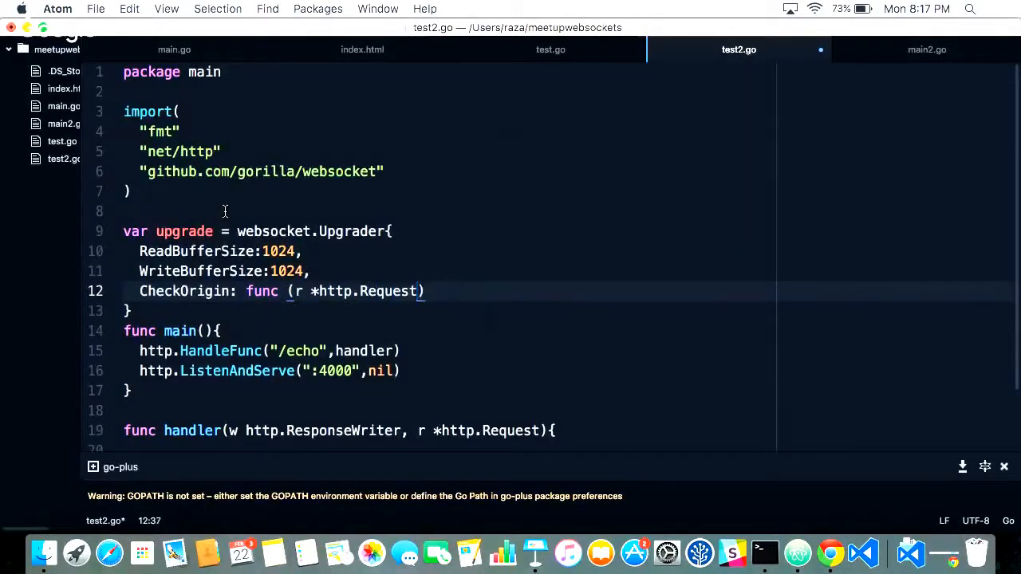
pyautogui.write('bool')
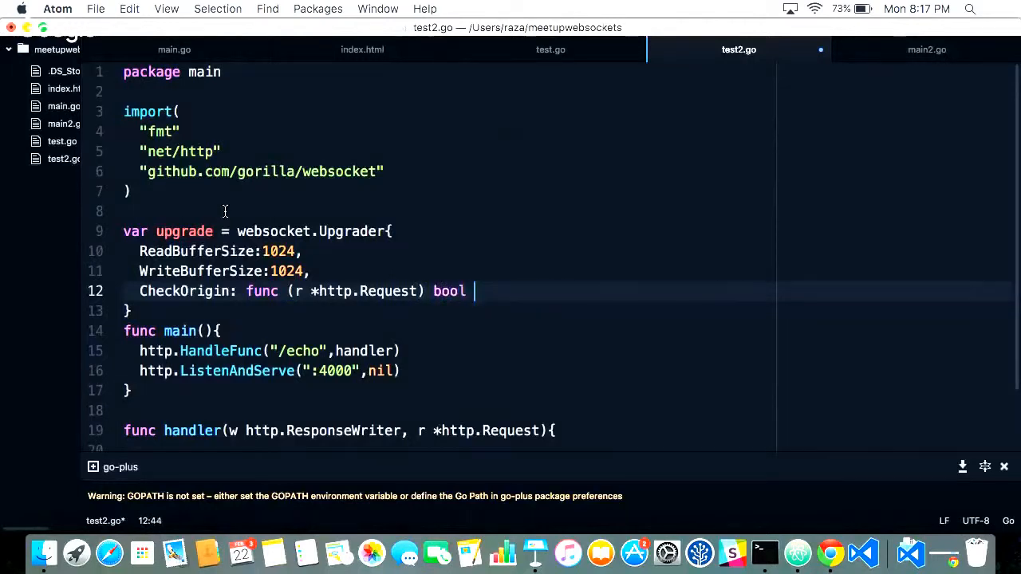
pyautogui.write('{t')
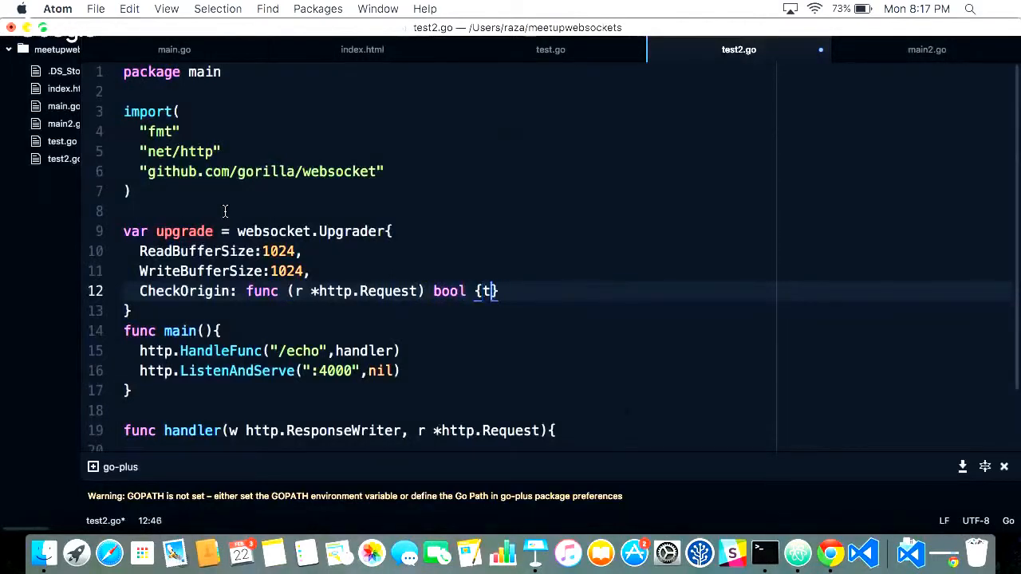
pyautogui.write('return true')
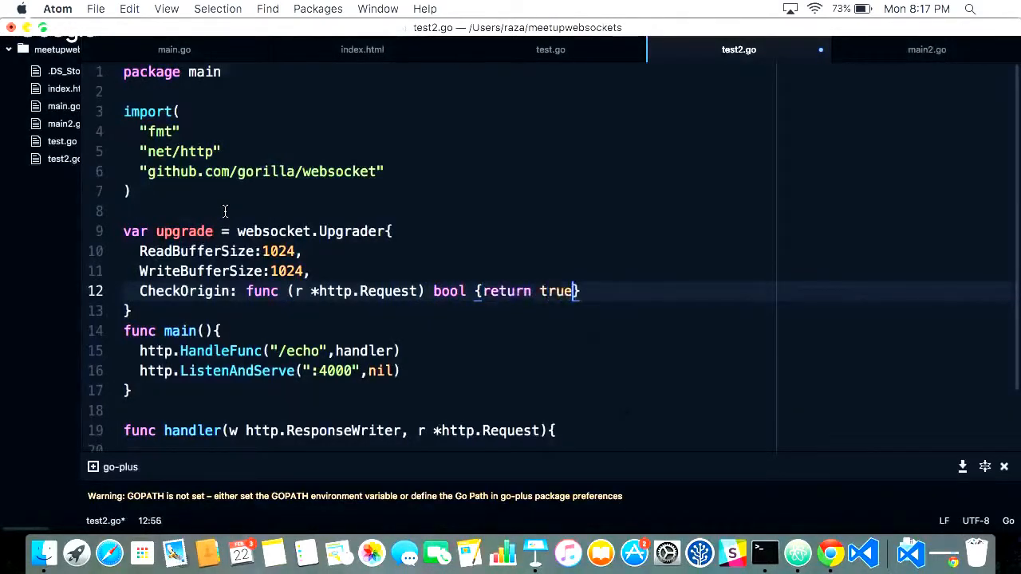
pyautogui.write('},')
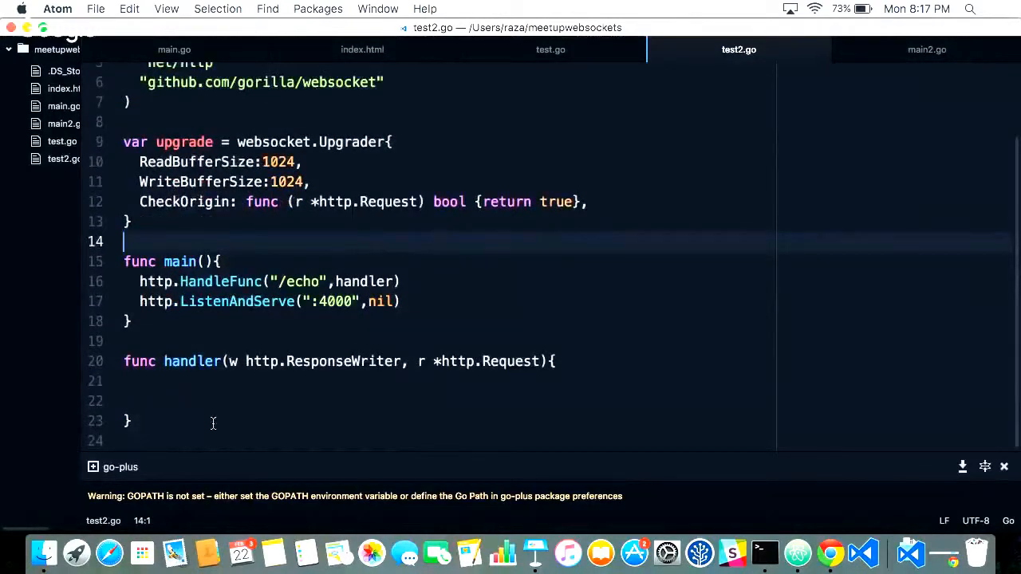
# - Inside handler, assign socket, err from upgrade.Upgrade(w, r, nil)
pyautogui.click(223, 380)
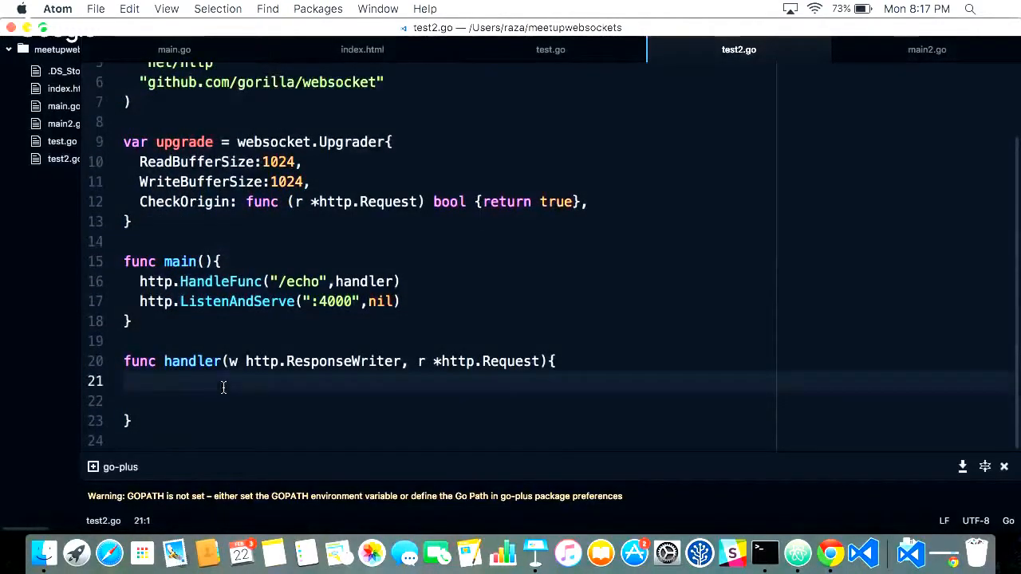
pyautogui.press('enter')
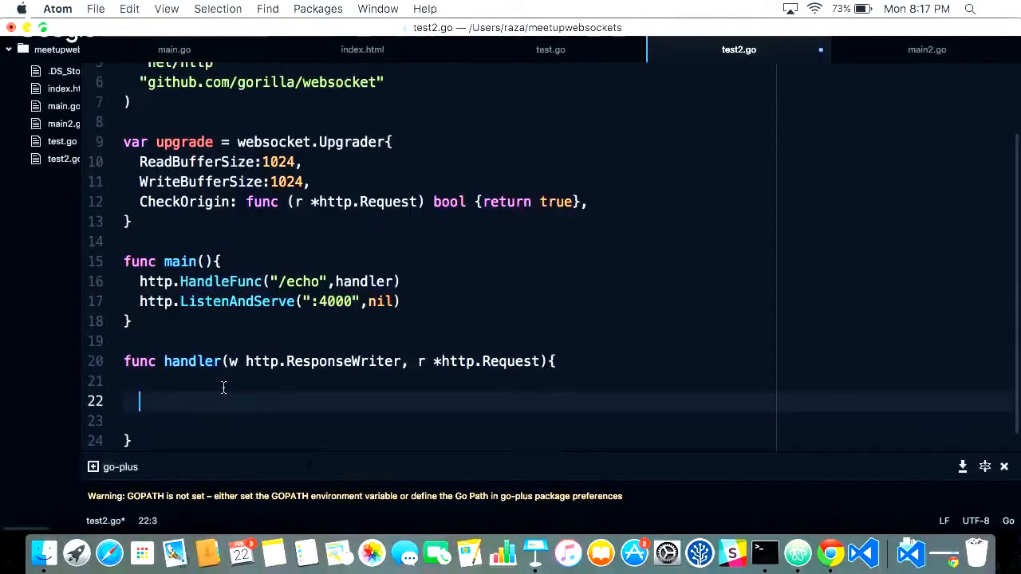
pyautogui.write('upgrade')
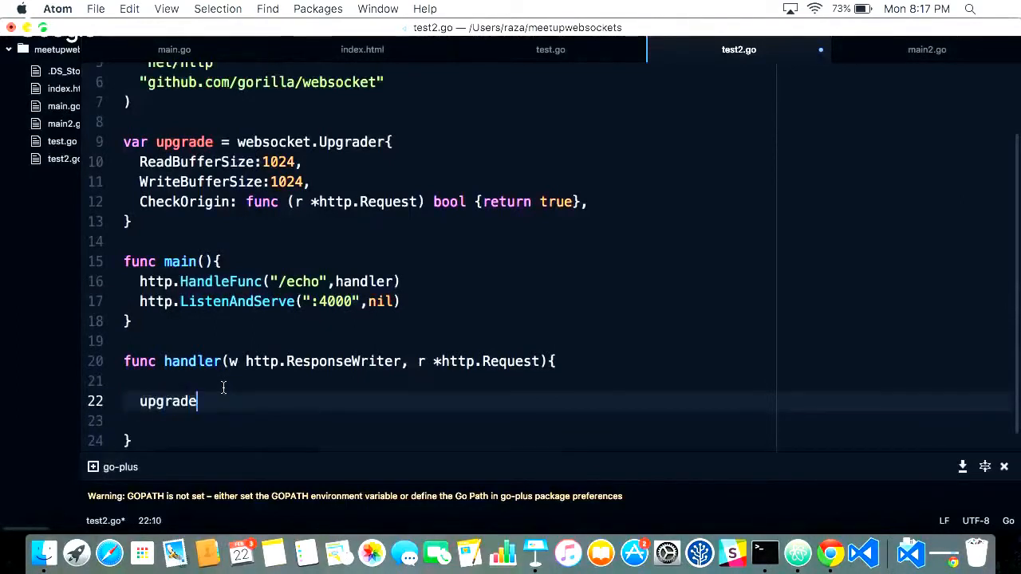
pyautogui.write('.Up')
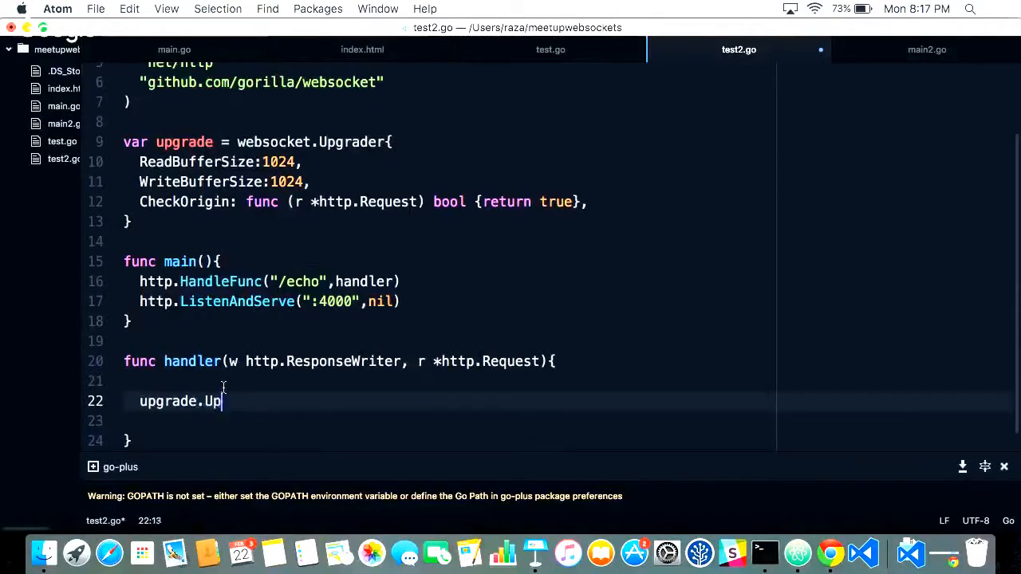
pyautogui.write('grade')
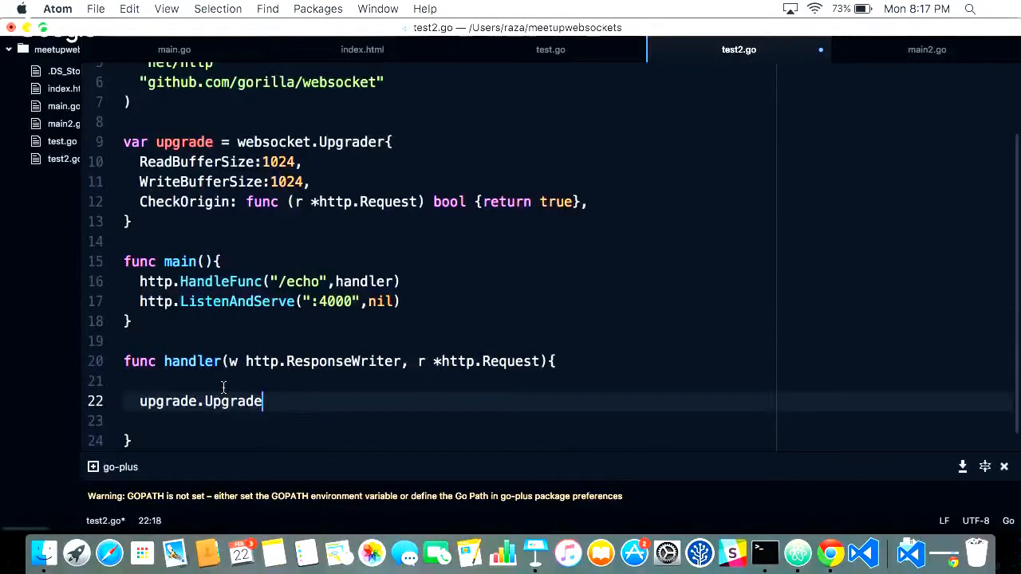
pyautogui.write('(w,r,')
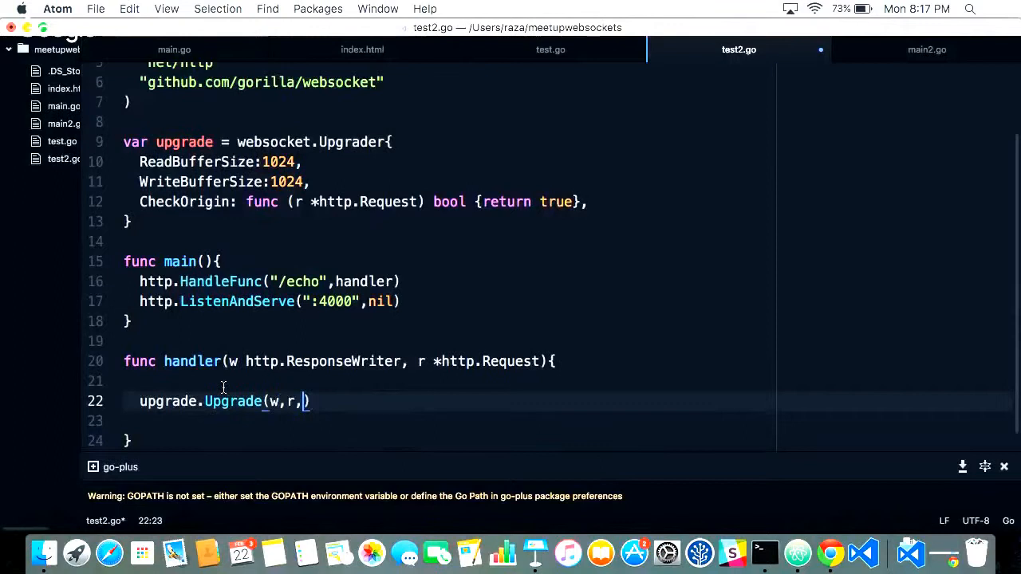
pyautogui.write('nil')
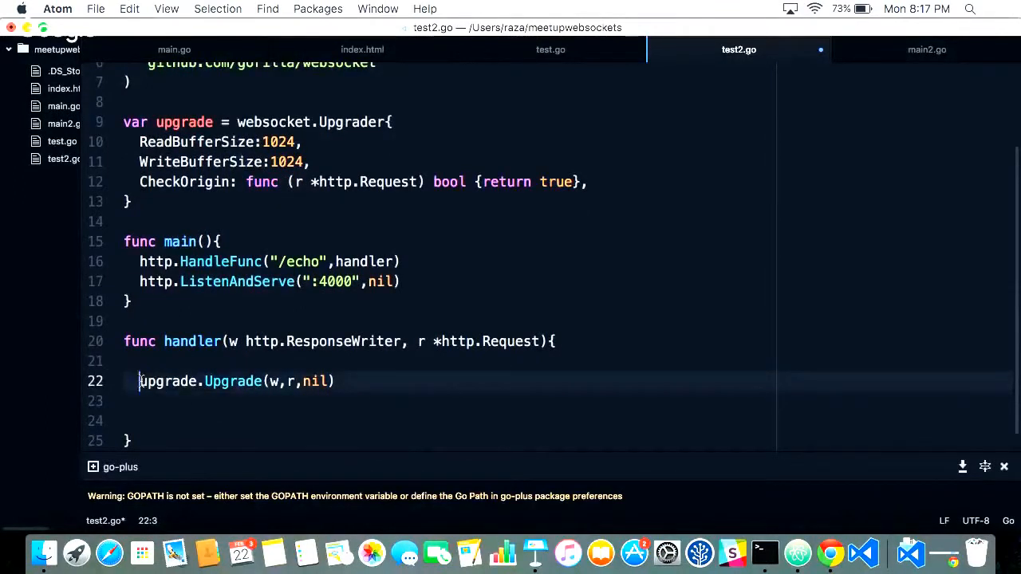
pyautogui.write('socket,err :=')
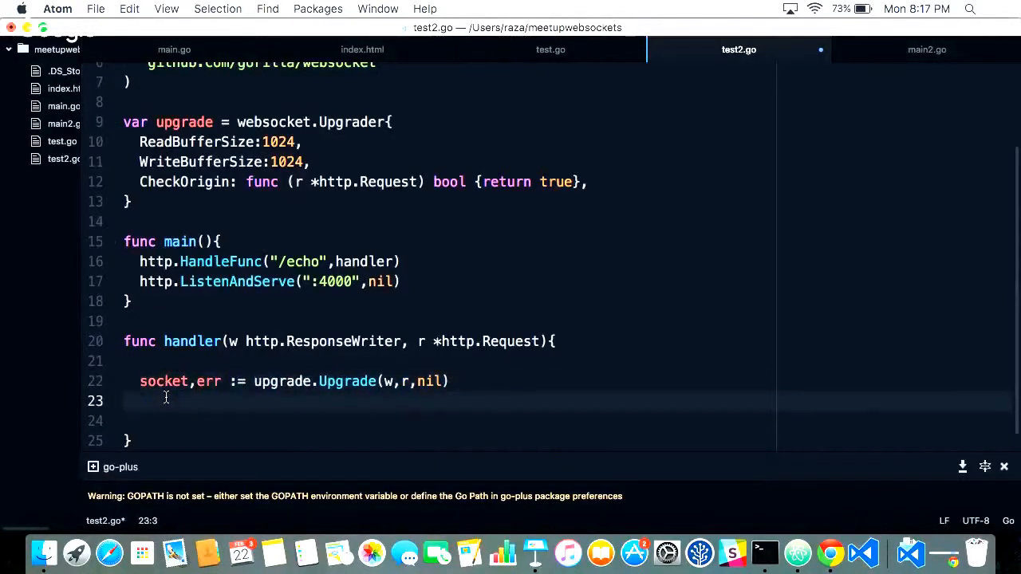
# - Add an if err != nil block that prints err with fmt.Println and returns
pyautogui.write('if err.')
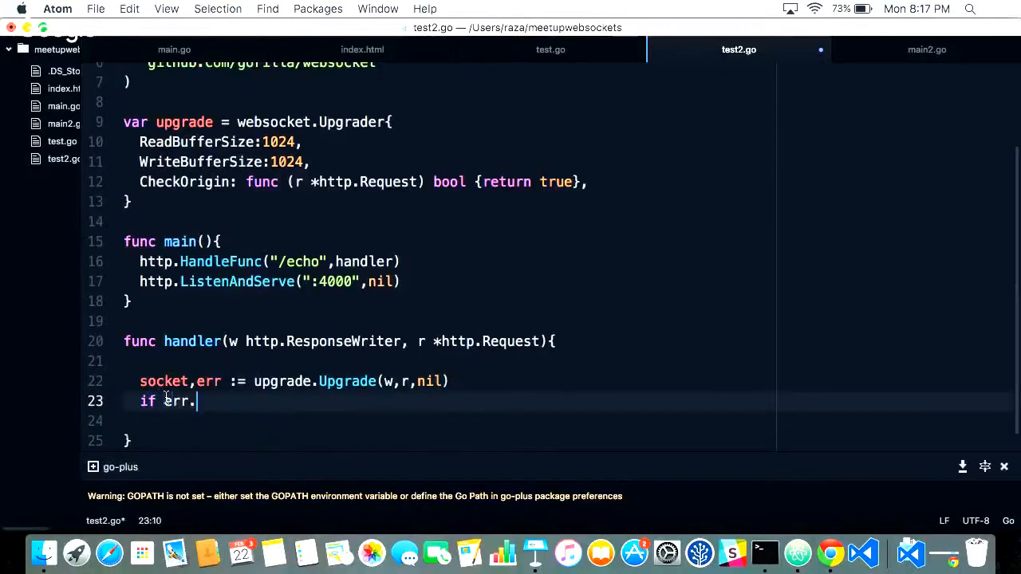
pyautogui.write('!')
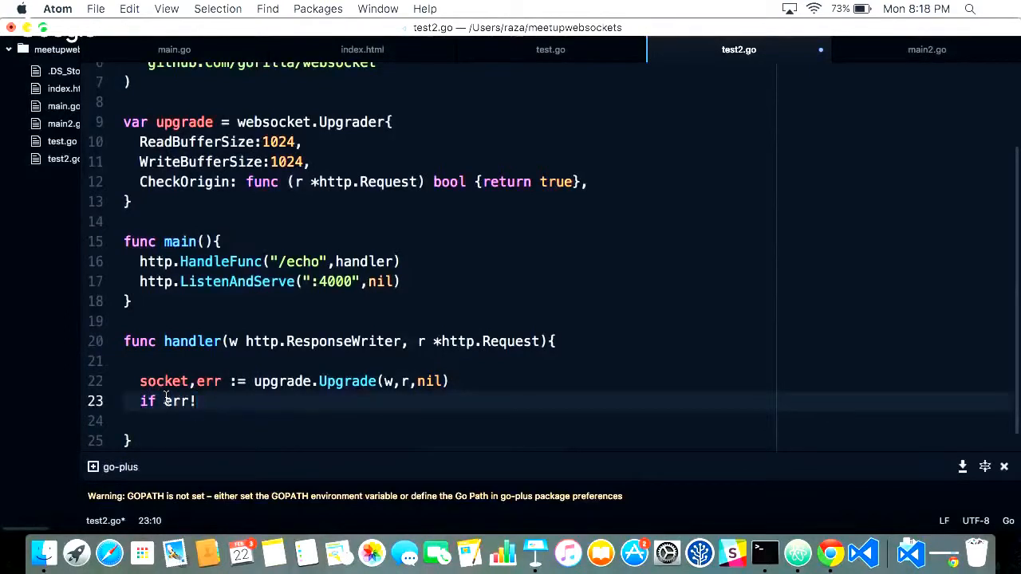
pyautogui.write('=nil{}')
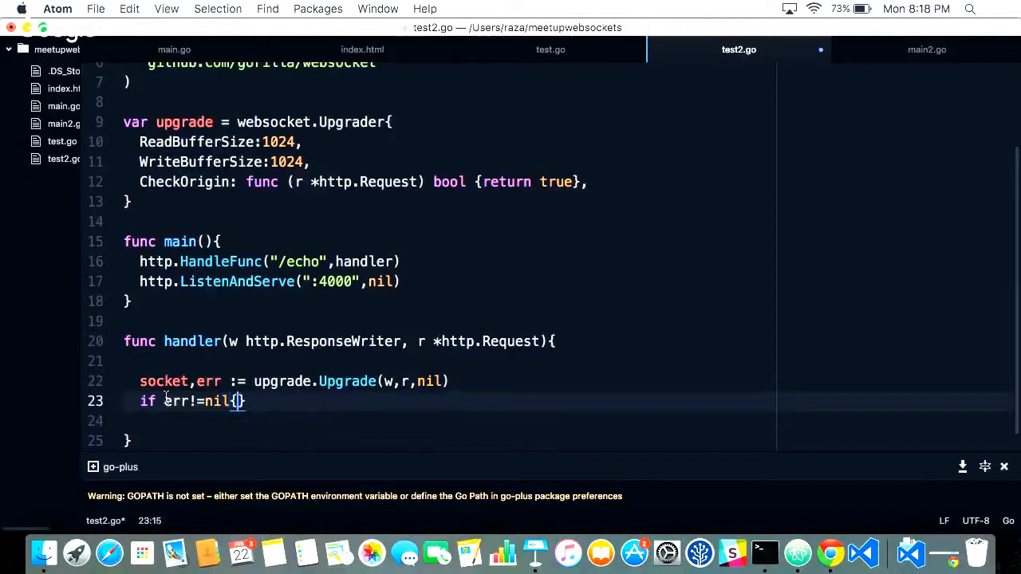
pyautogui.write('fmt.')
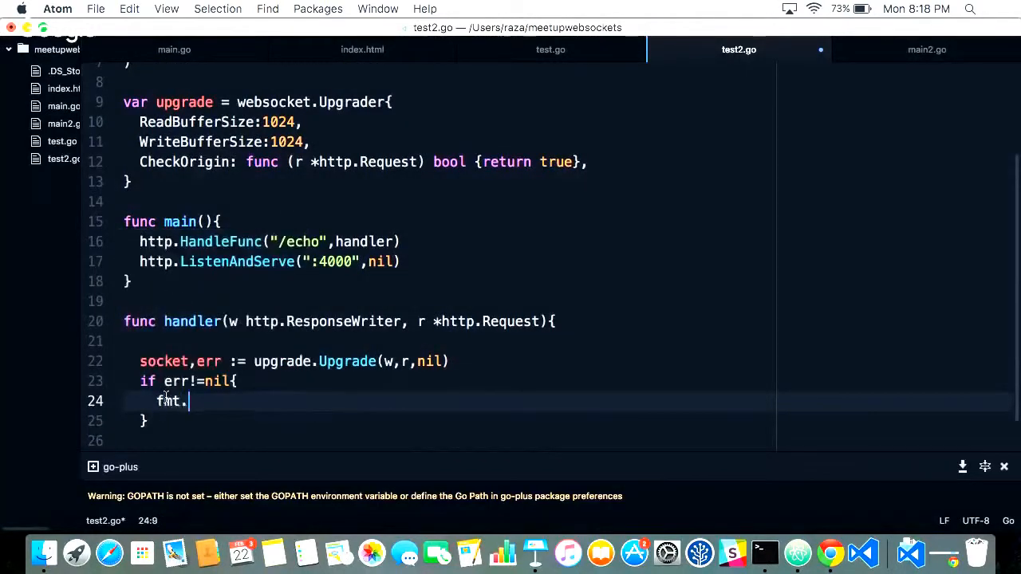
pyautogui.write('Prnt')
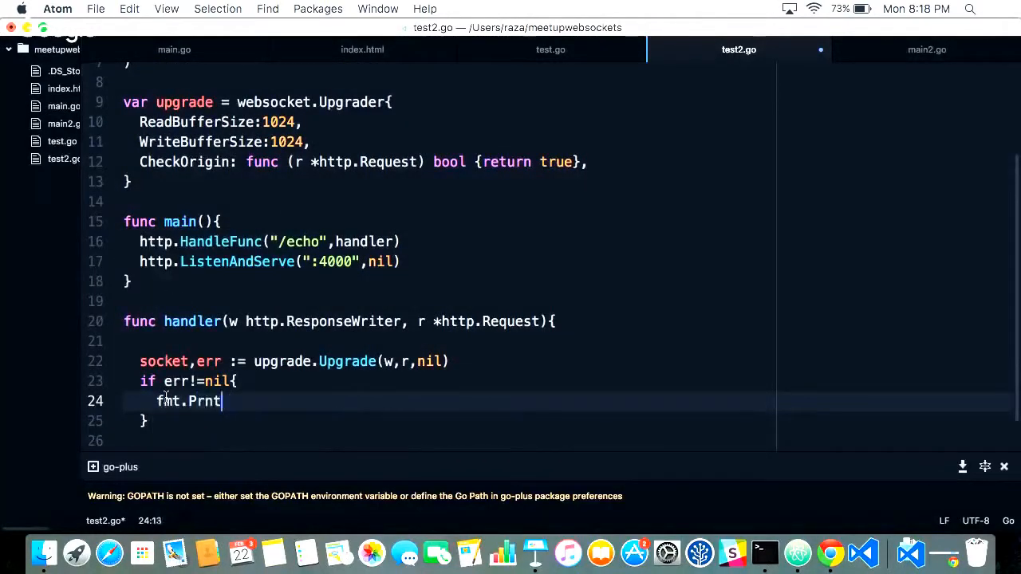
pyautogui.write('ln()')
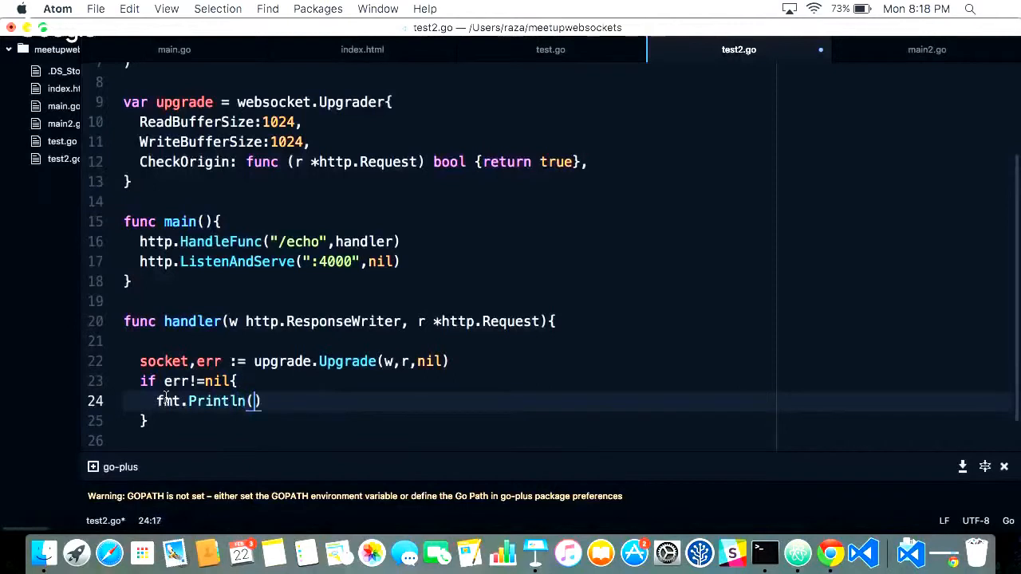
pyautogui.write('err)')
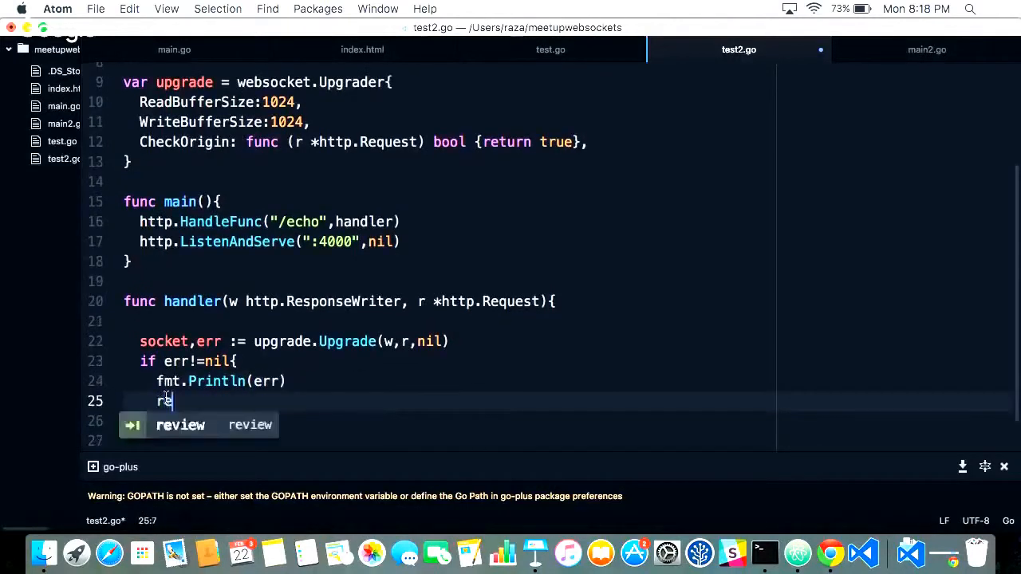
pyautogui.write('eturn')
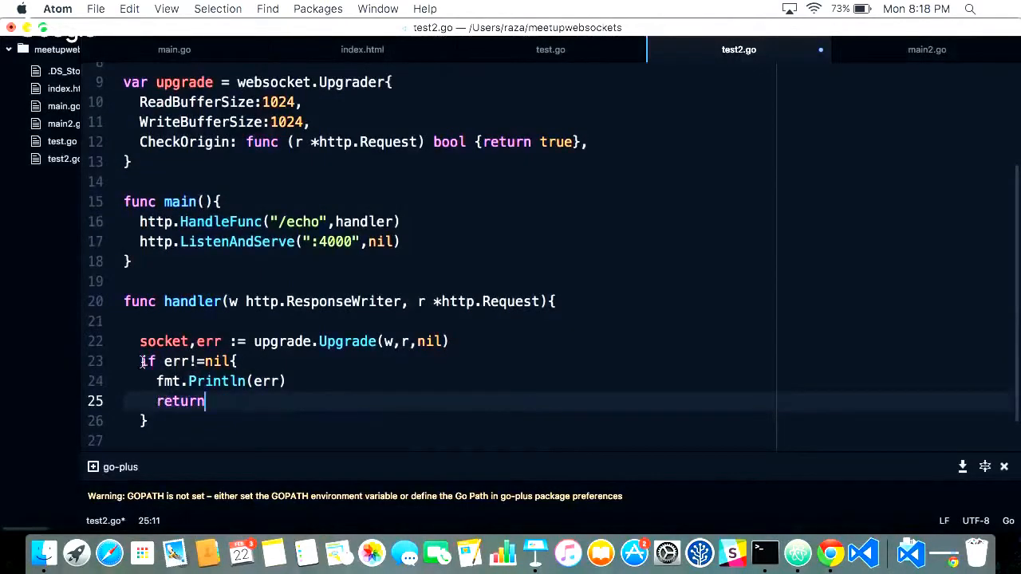
pyautogui.click(164, 420)
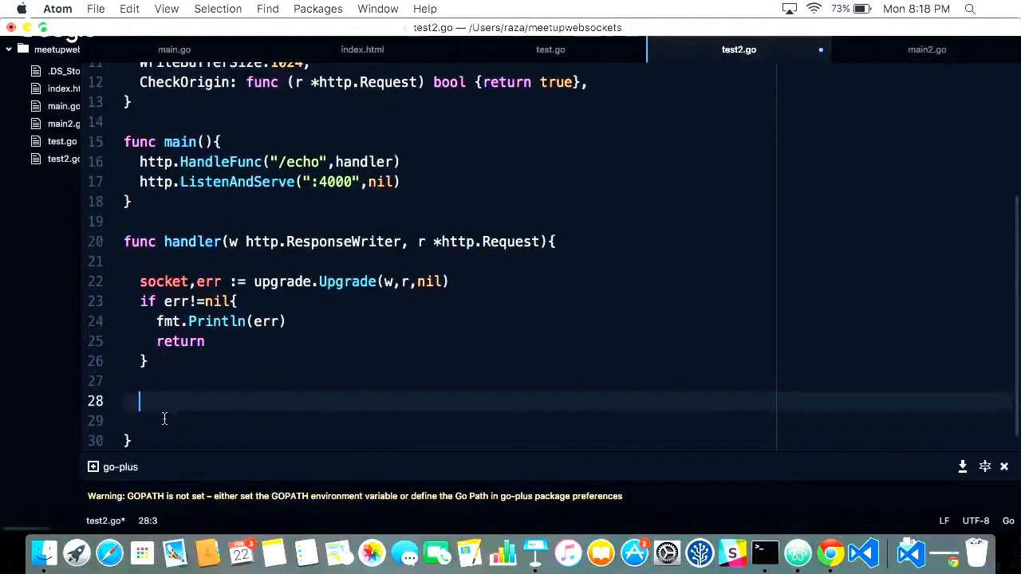
# - Assign msgType, msg, err := socket.ReadMessage() in the handler
pyautogui.write('socket.')
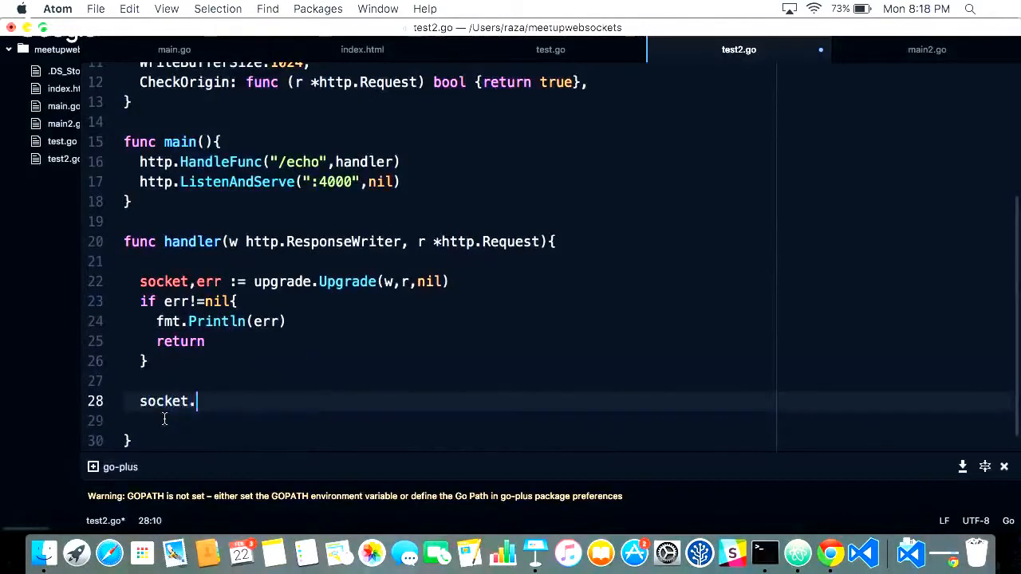
pyautogui.write('ReadMessage')
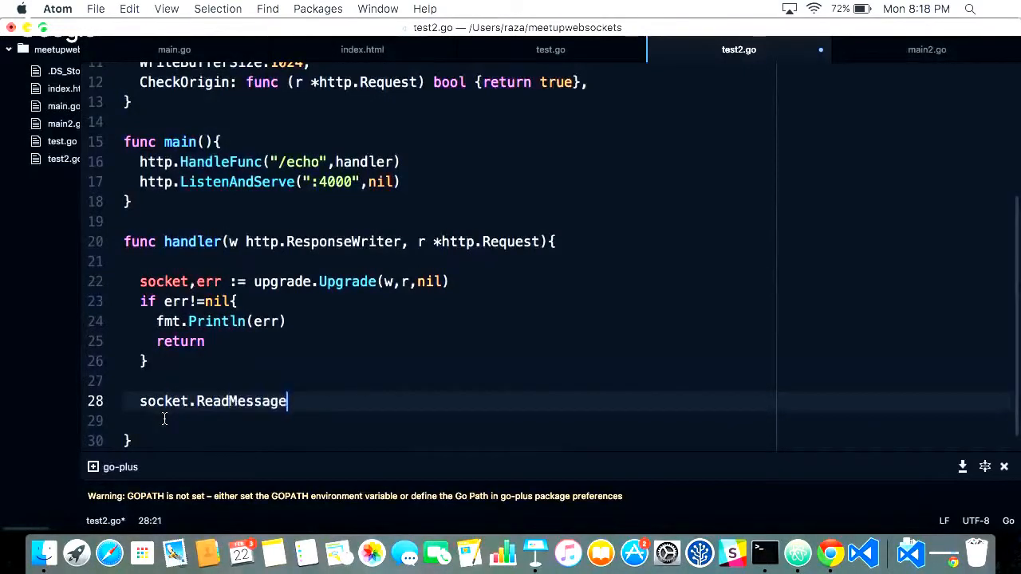
pyautogui.write('()')
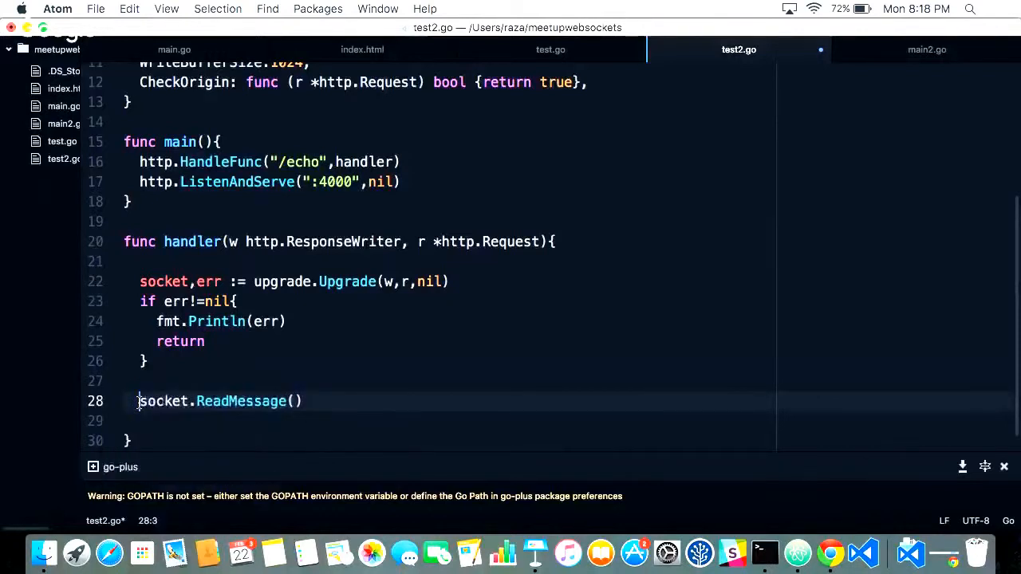
pyautogui.write('msgTye')
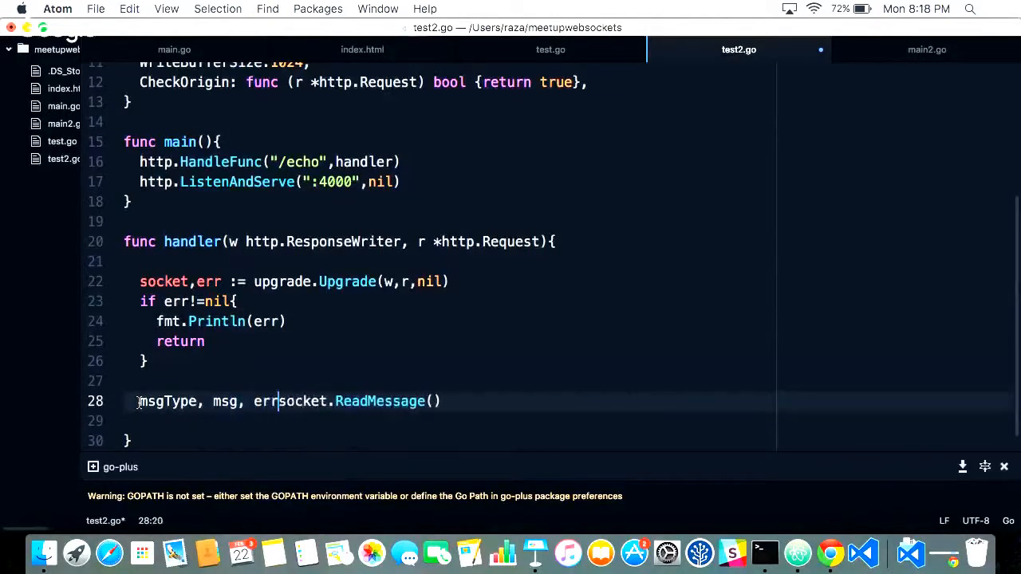
pyautogui.write(':=')
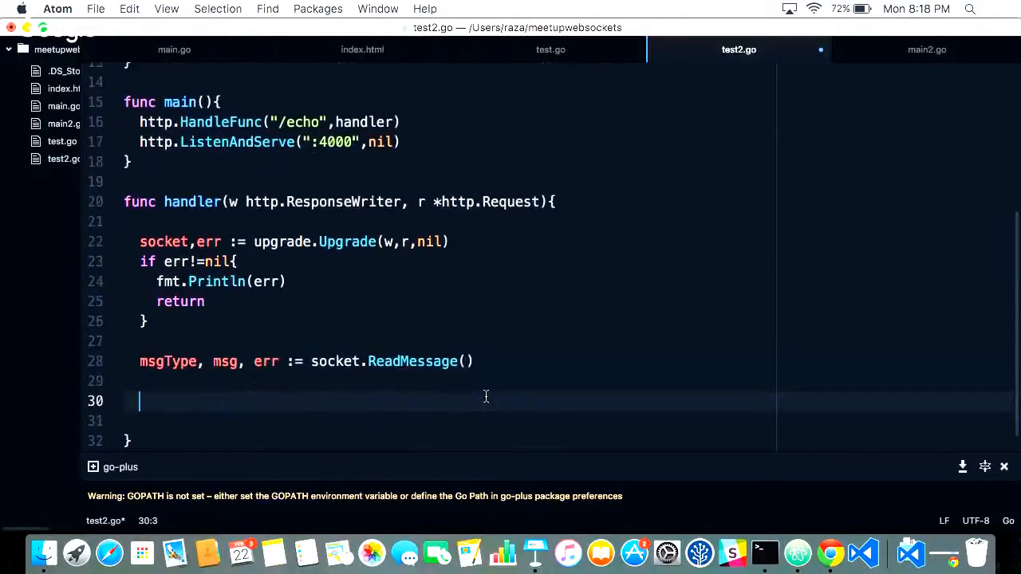
# - Print the received message with fmt.Println(string(msg))
pyautogui.write('fmt.')
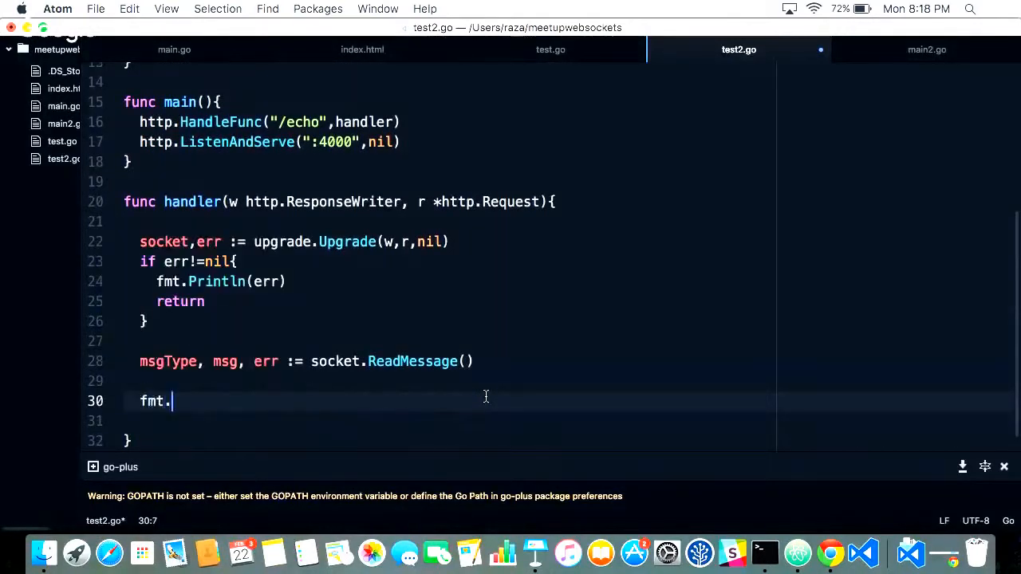
pyautogui.write('Printl')
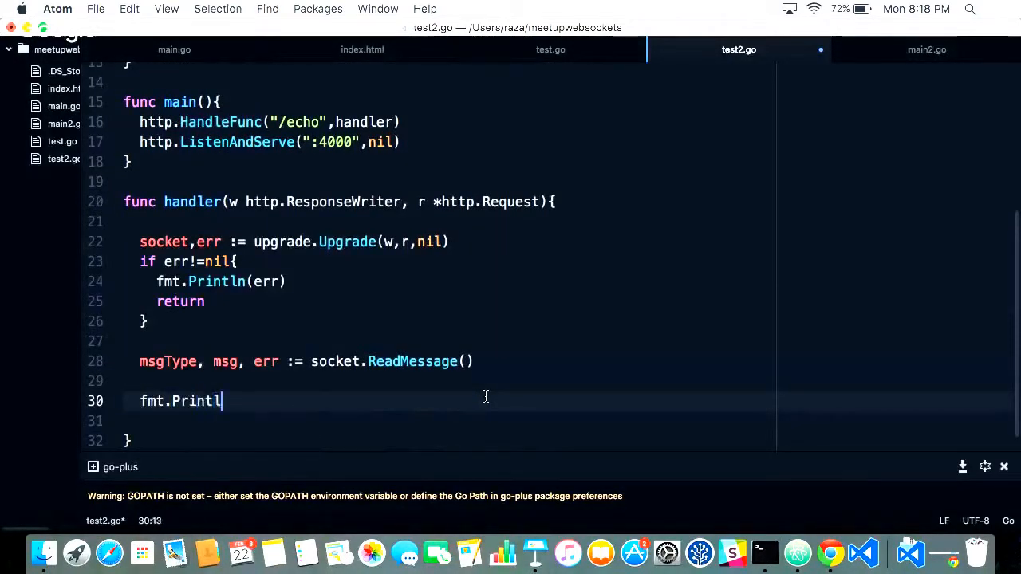
pyautogui.write('n()')
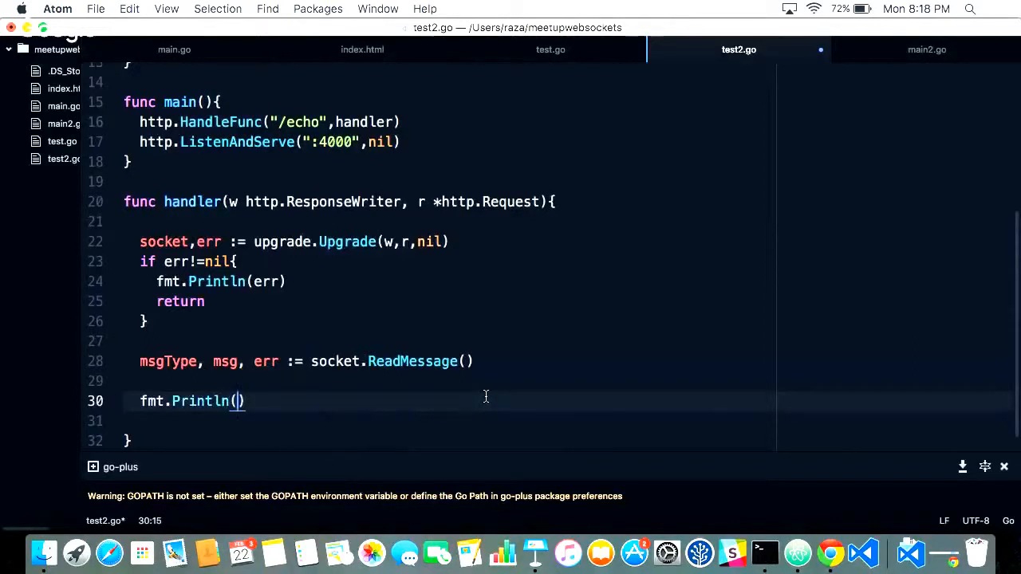
pyautogui.write('st')
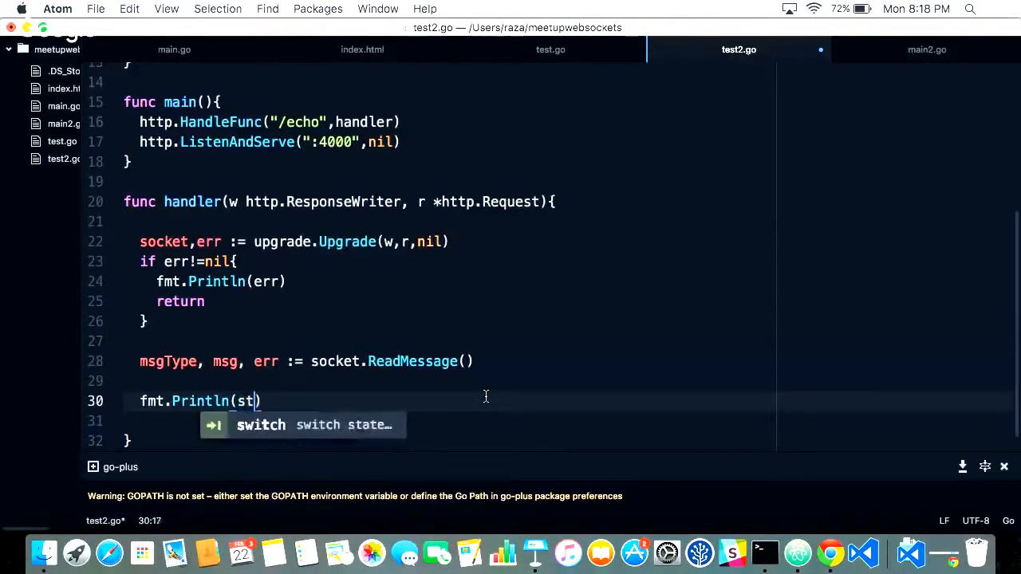
pyautogui.write('ring(msg')
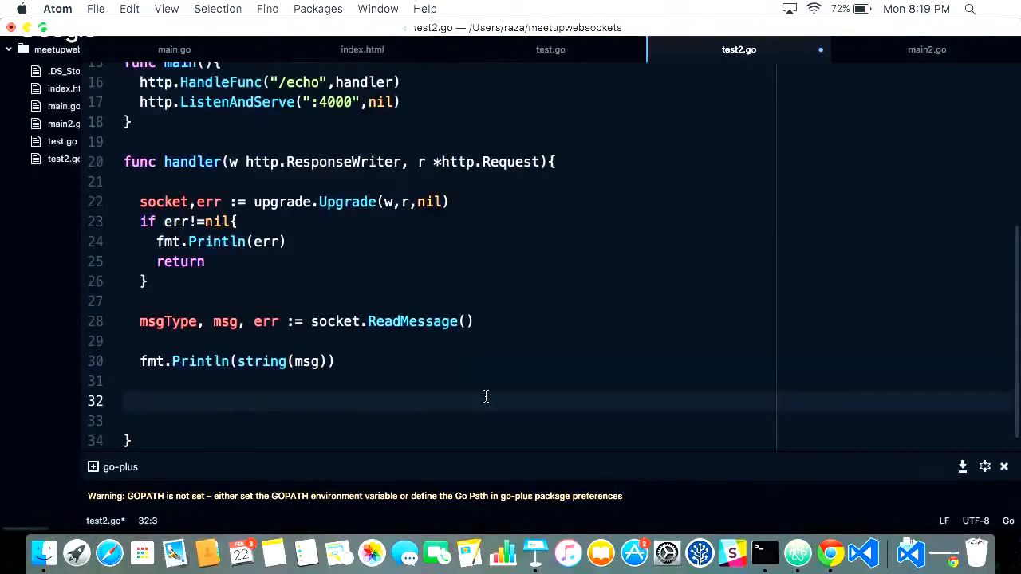
# - Write msg back with socket.WriteMessage(msgType, msg), wrapped in if err = ...; err != nil {}
pyautogui.write('sockee')
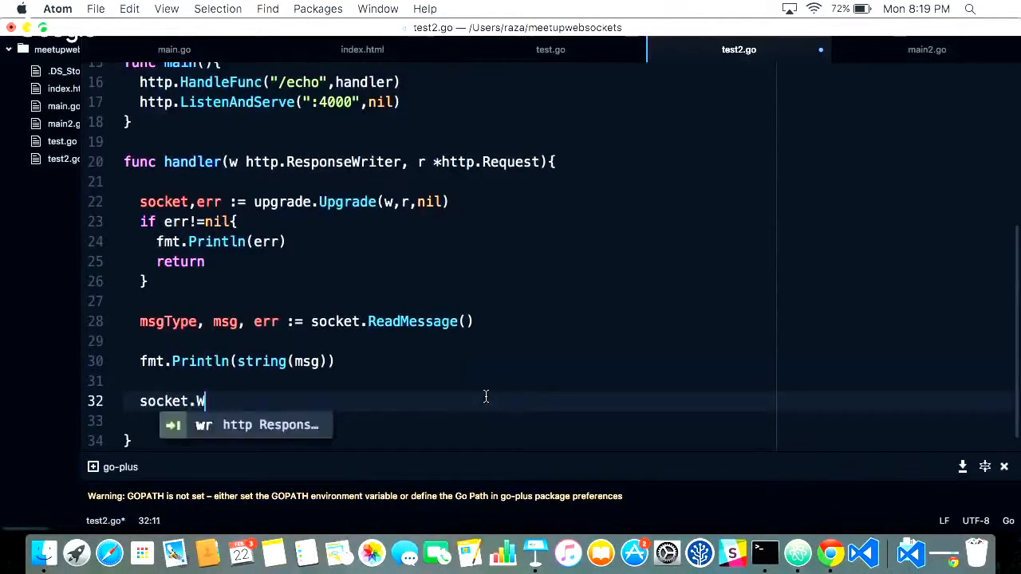
pyautogui.write('riteMessage')
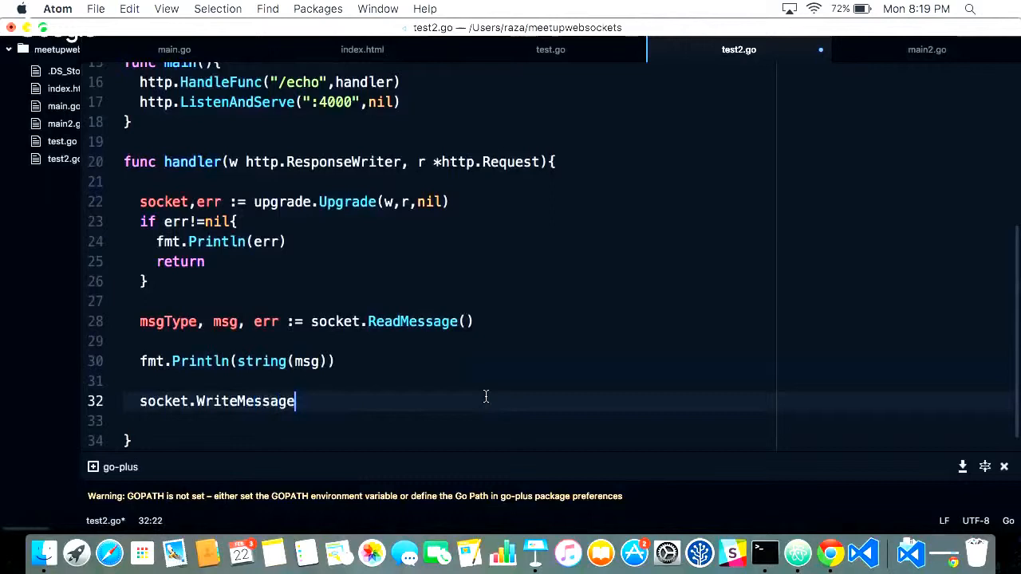
pyautogui.write('(msgType, msg')
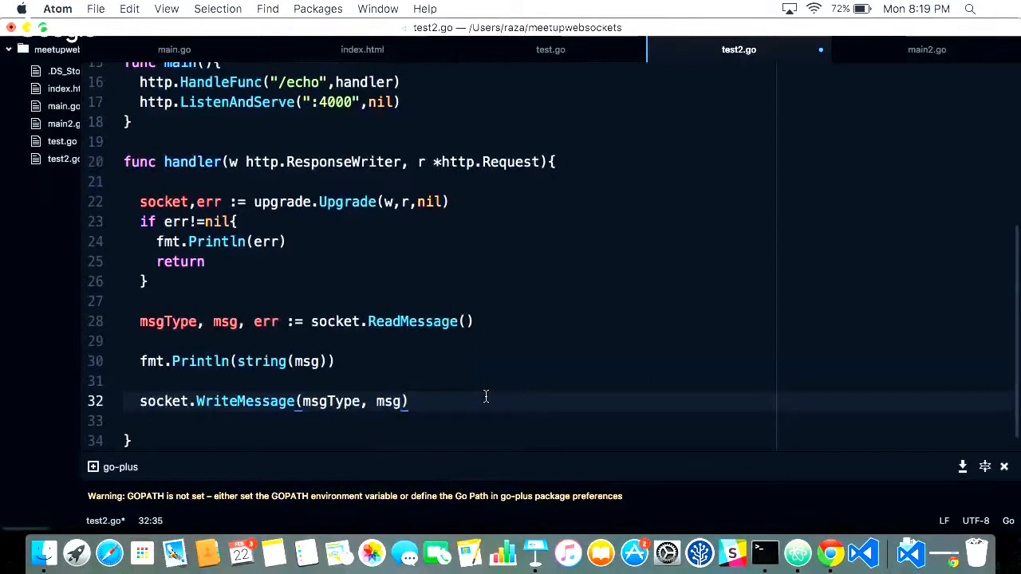
pyautogui.click(142, 401)
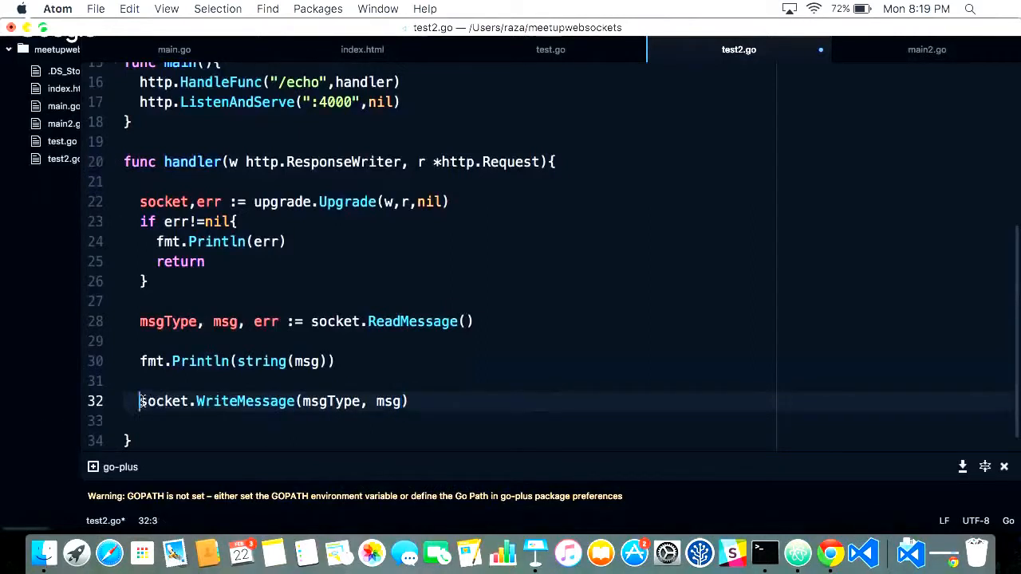
pyautogui.write('err =')
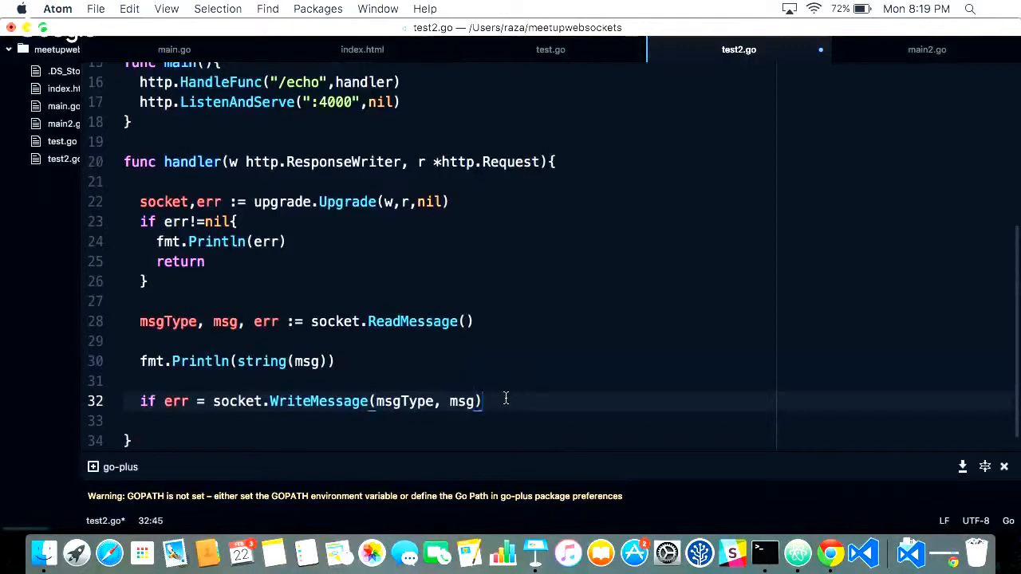
pyautogui.write('; err!=')
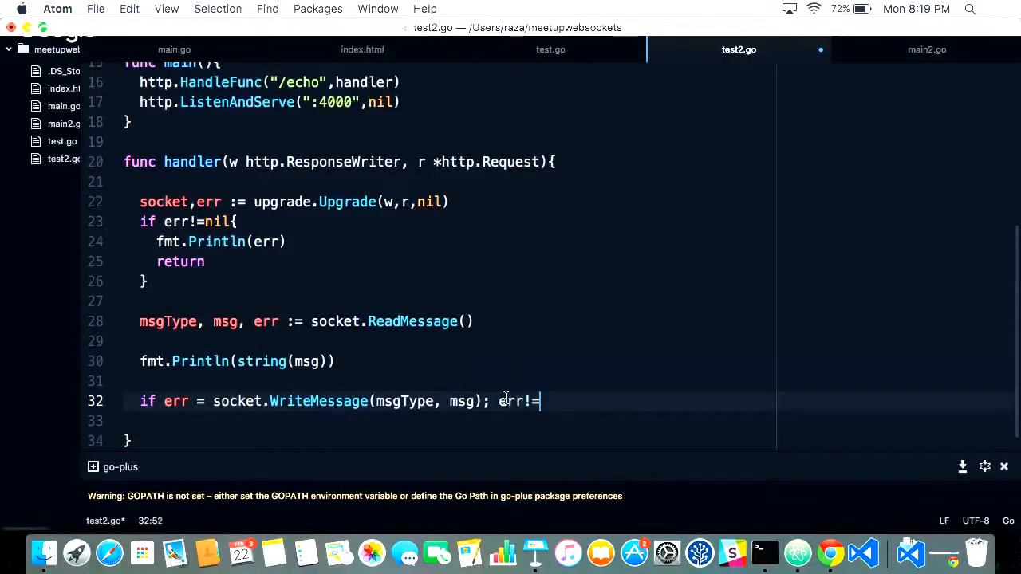
pyautogui.write('nil{}')
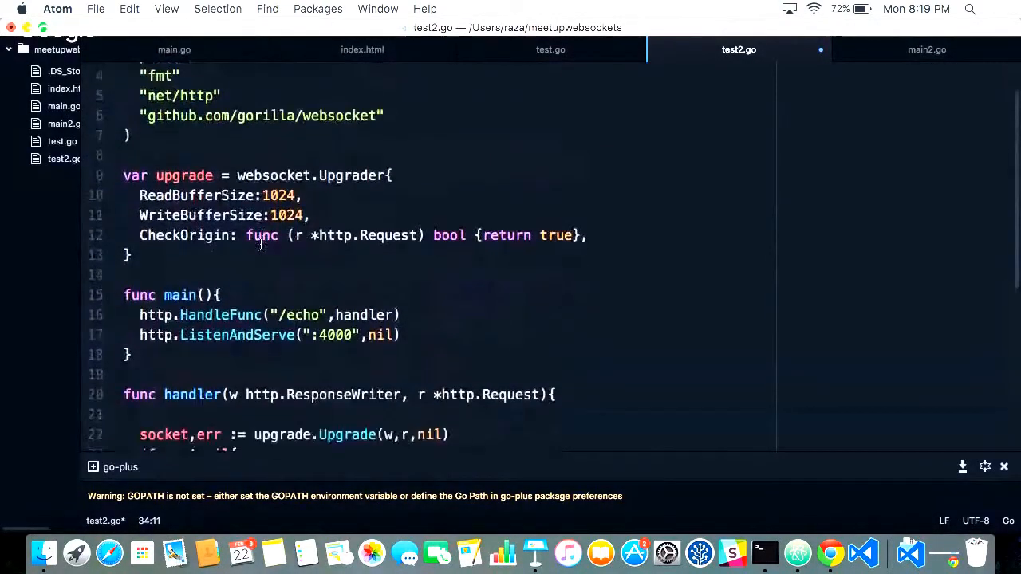
# - Scroll through test2.go to review the imports and Upgrader settings
pyautogui.scroll(-3)
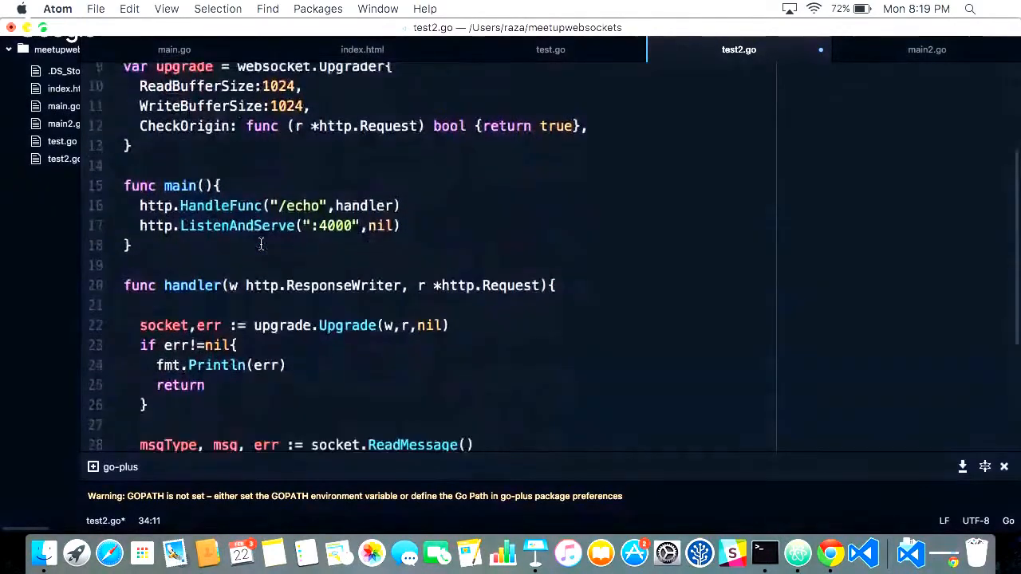
pyautogui.scroll(-3)
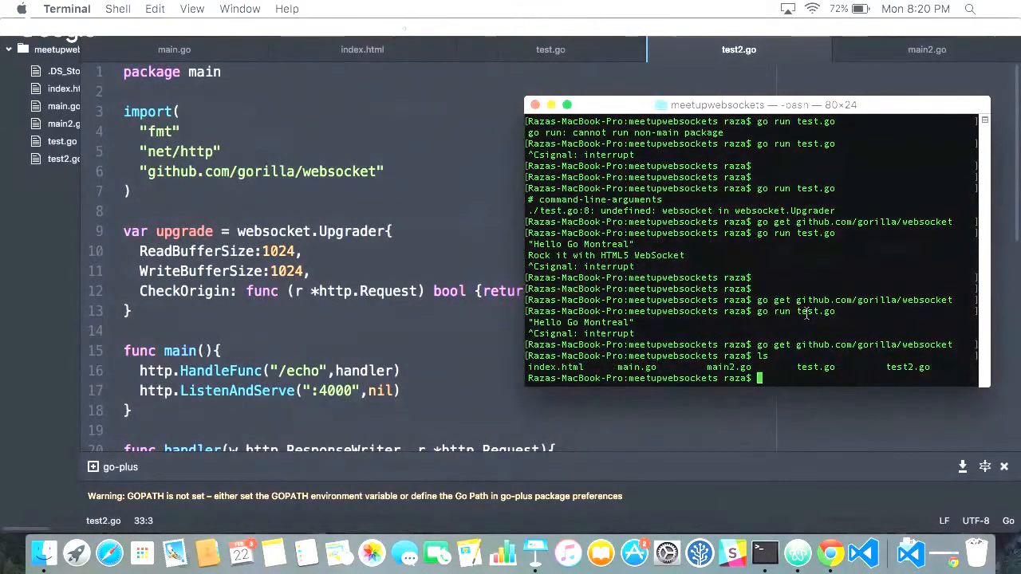
# - Run the echo server with 'go run test2.go' in the meetupwebsockets folder
pyautogui.write('go run test2.go')
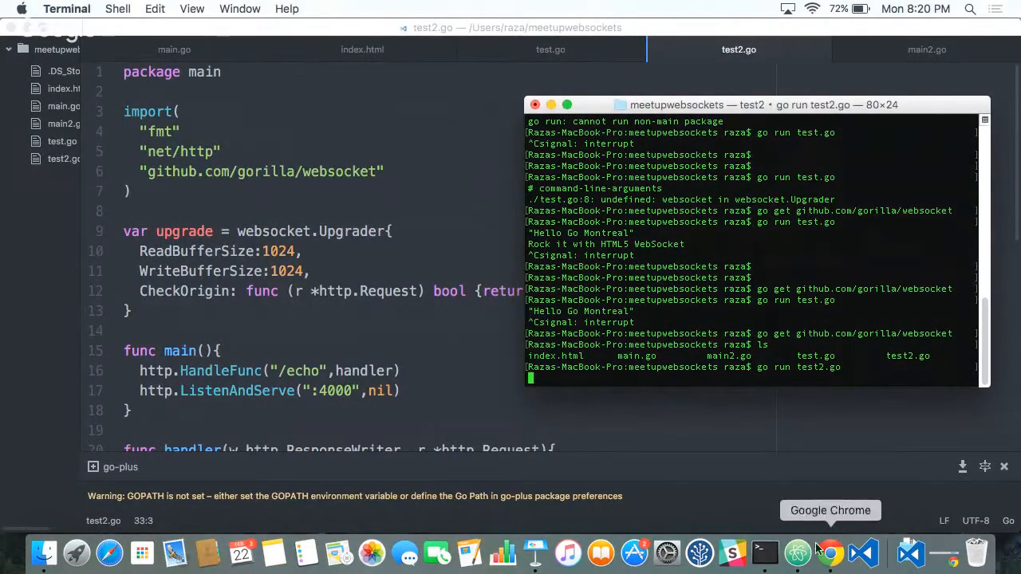
# - On the websocket.org echo test, connect to the local server and send 'Go Montreal'
pyautogui.click(831, 552)
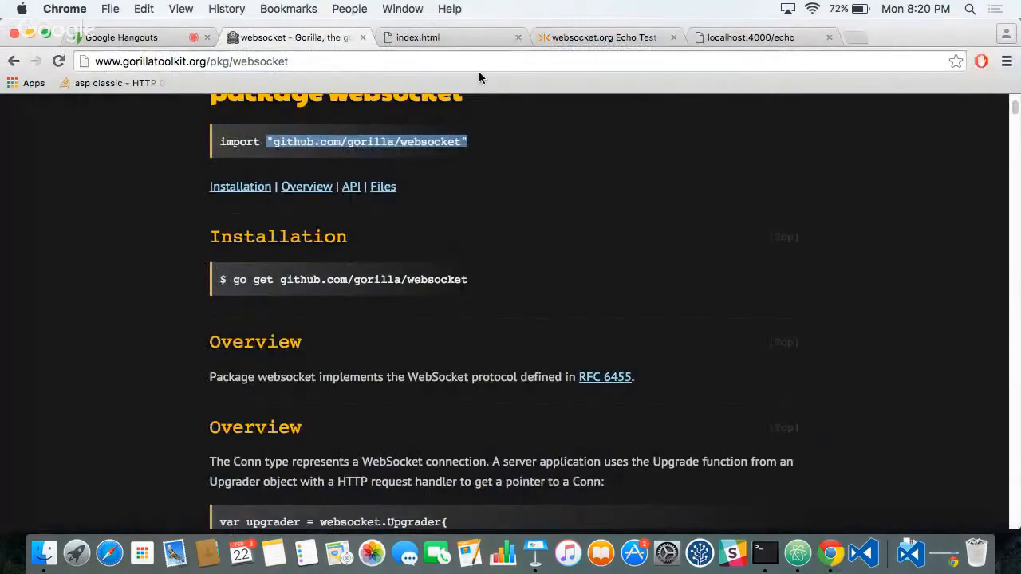
pyautogui.click(602, 37)
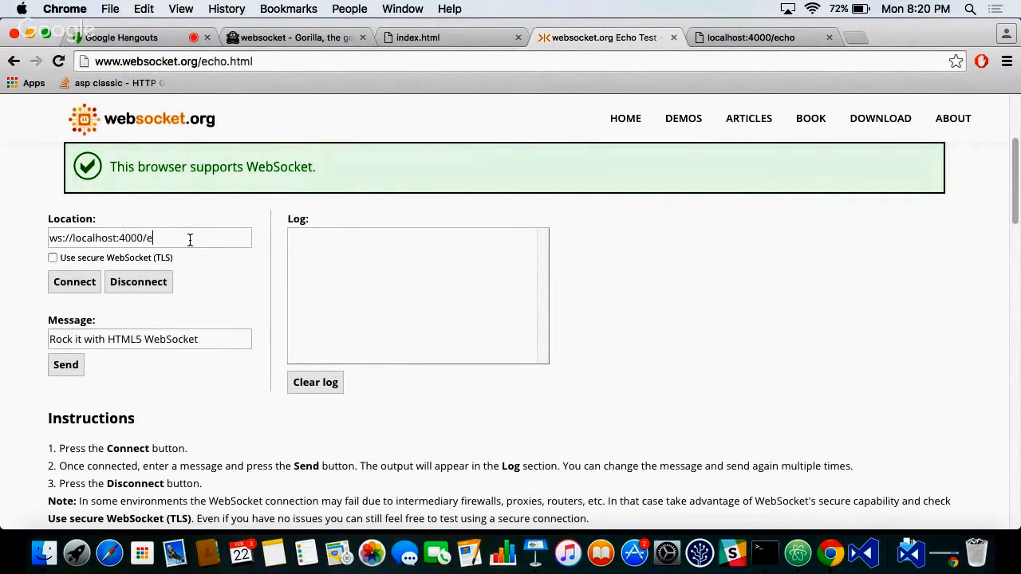
pyautogui.click(74, 282)
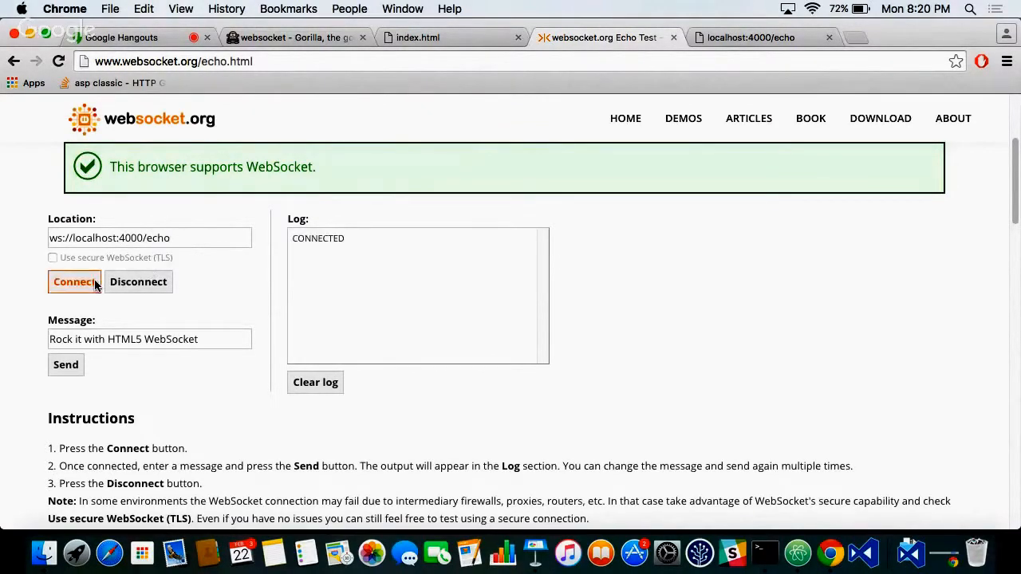
pyautogui.tripleClick(149, 339)
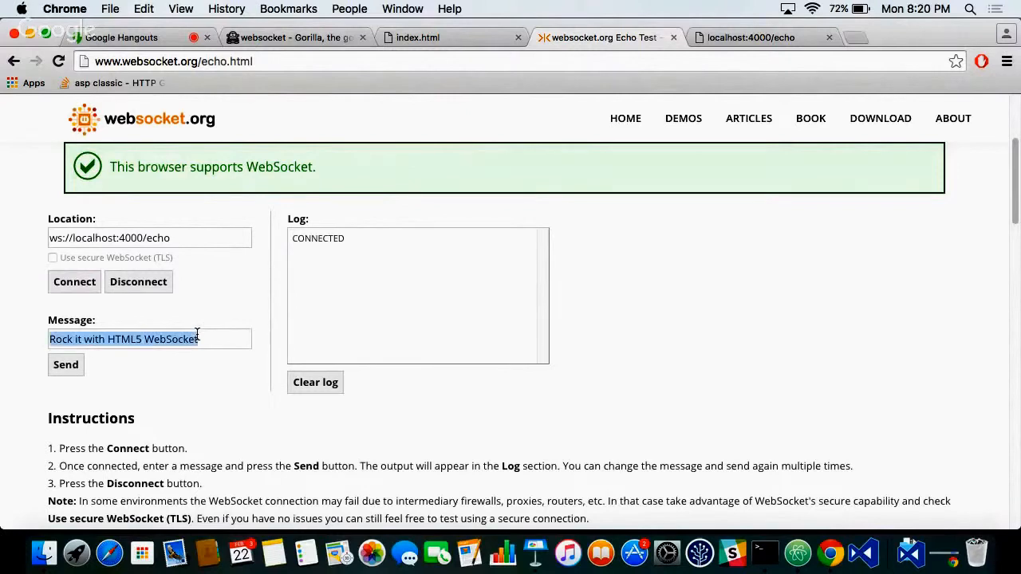
pyautogui.write('Go')
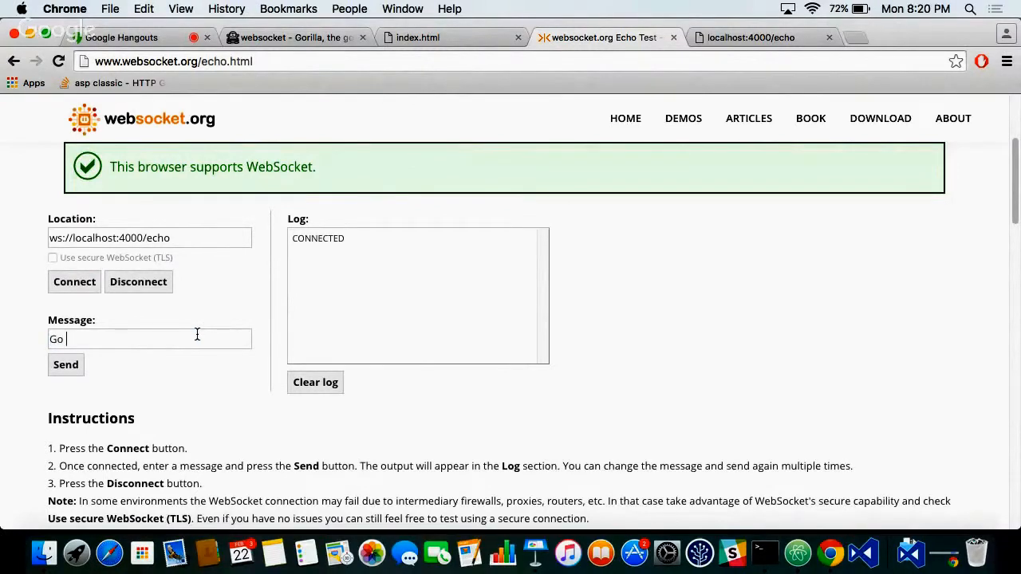
pyautogui.write('Montreal')
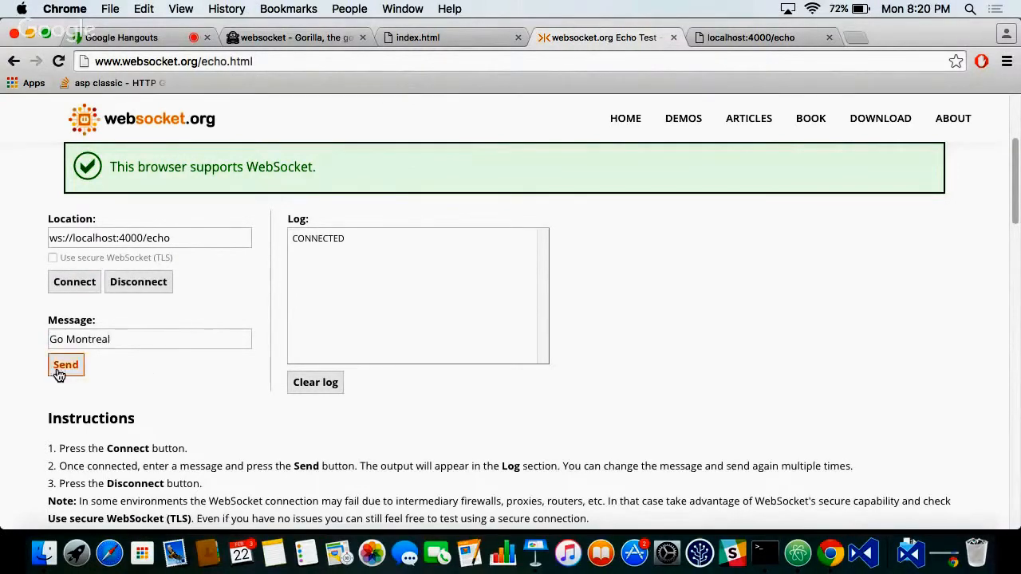
pyautogui.click(66, 364)
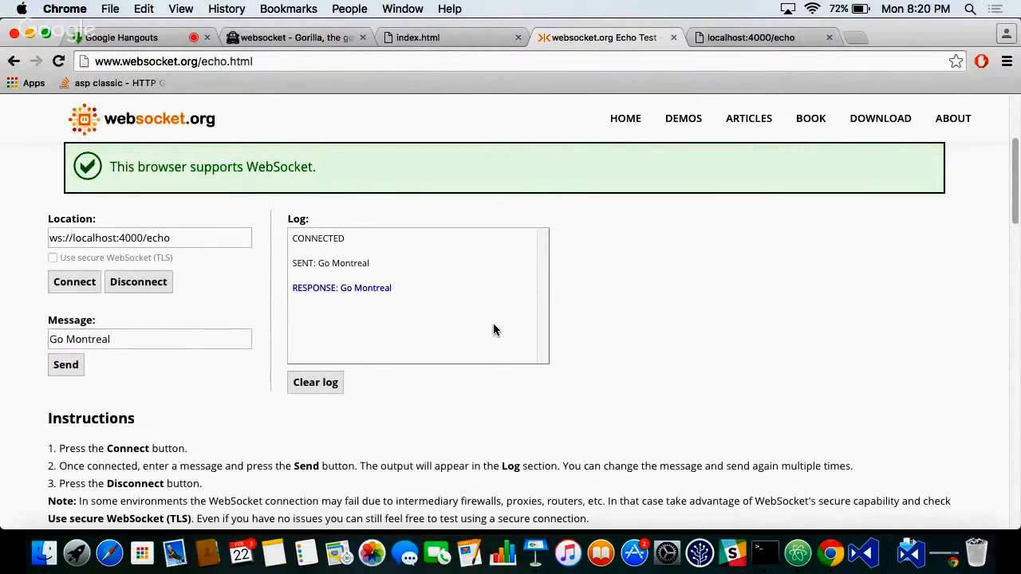
pyautogui.moveTo(490, 24)
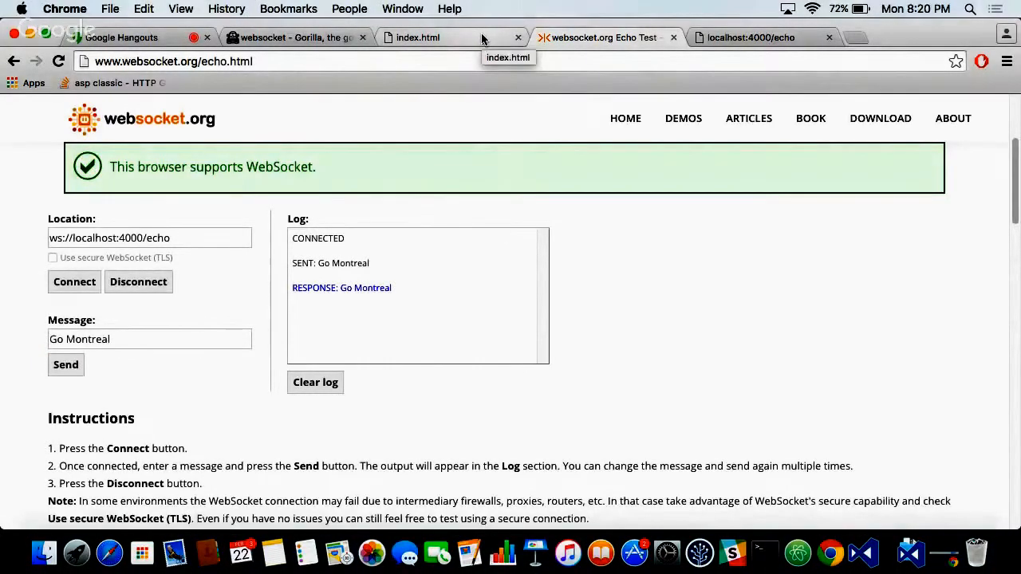
# - Reload the local index.html page and dismiss the 'Hello Go Montreal' alert
pyautogui.click(418, 37)
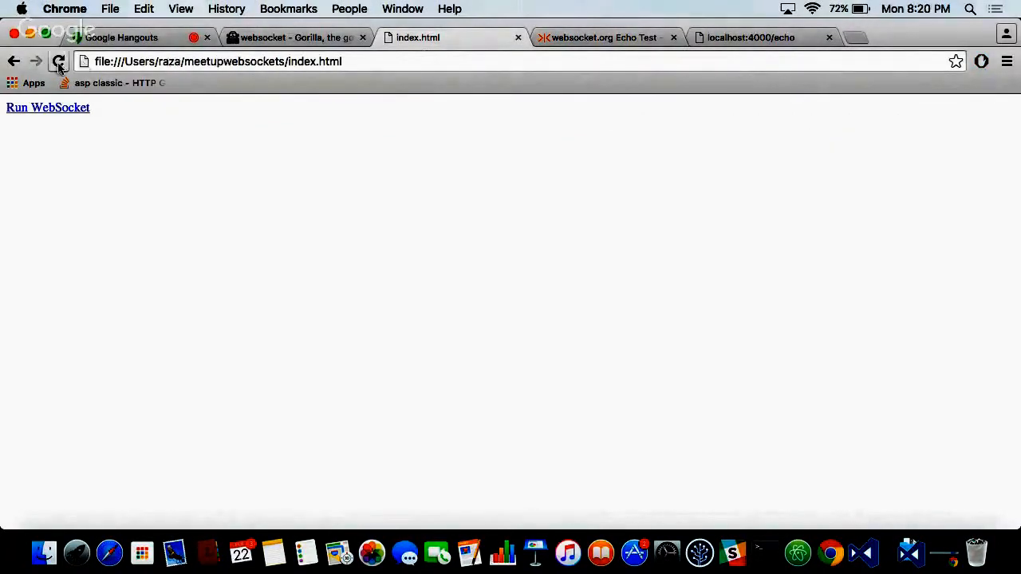
pyautogui.click(48, 108)
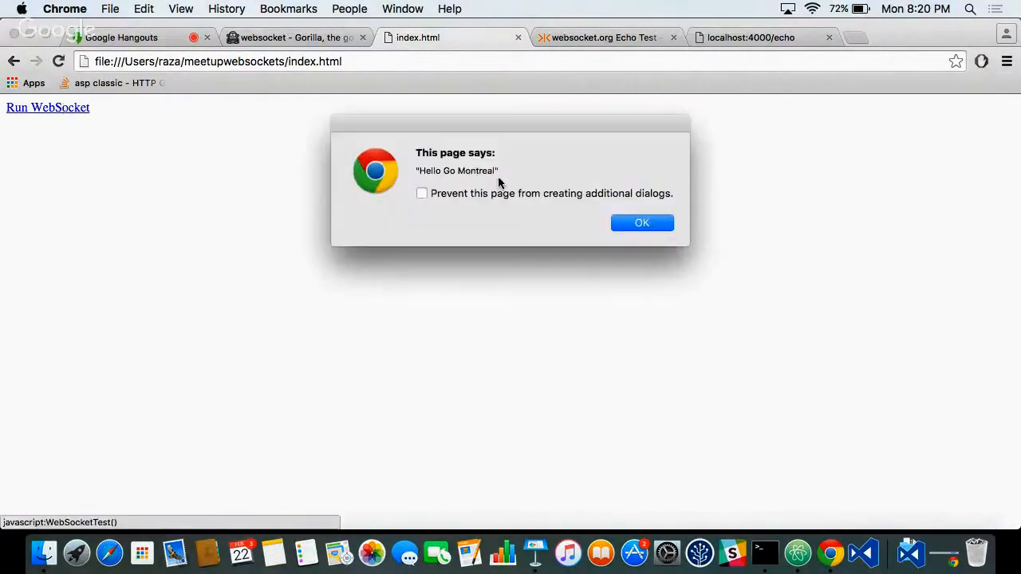
pyautogui.click(642, 223)
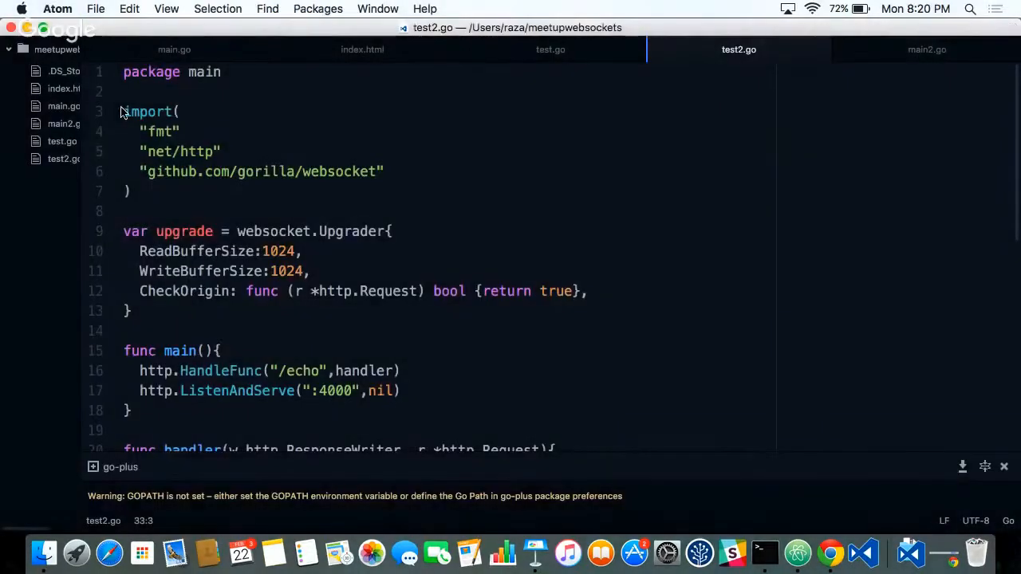
# - View index.html in Atom and select 'Montreal' in the ws.send call
pyautogui.click(362, 49)
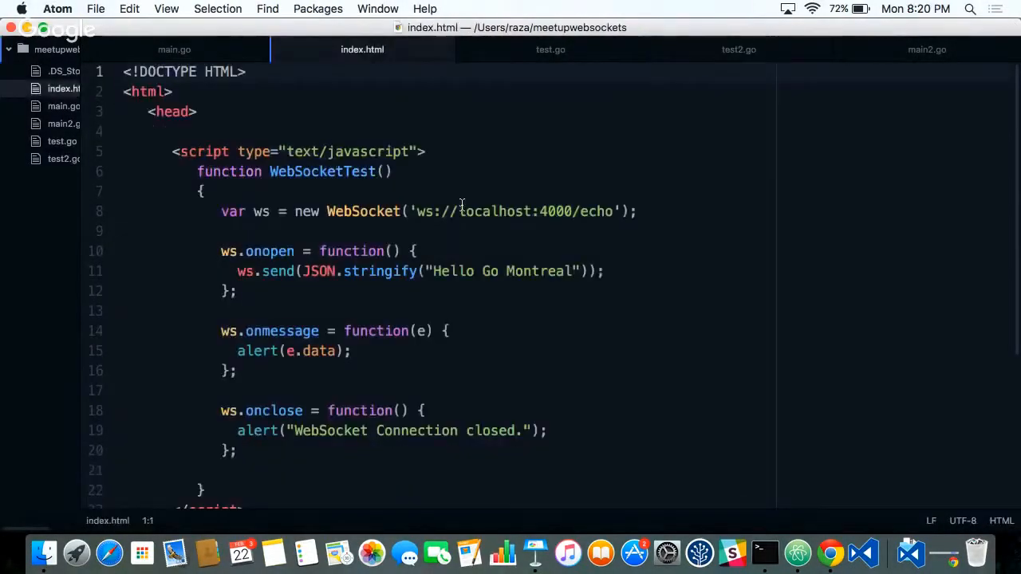
pyautogui.scroll(-3)
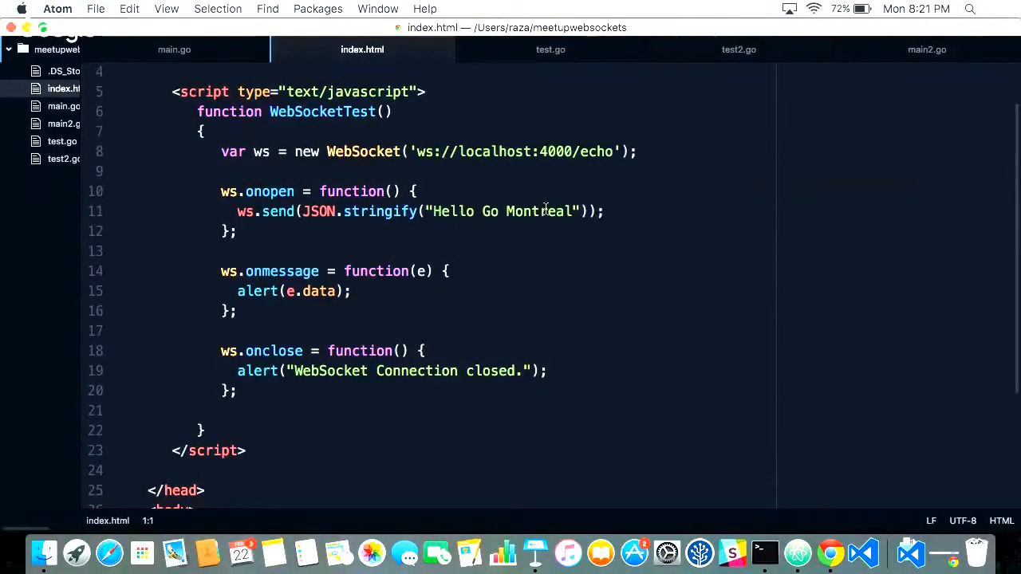
pyautogui.doubleClick(539, 211)
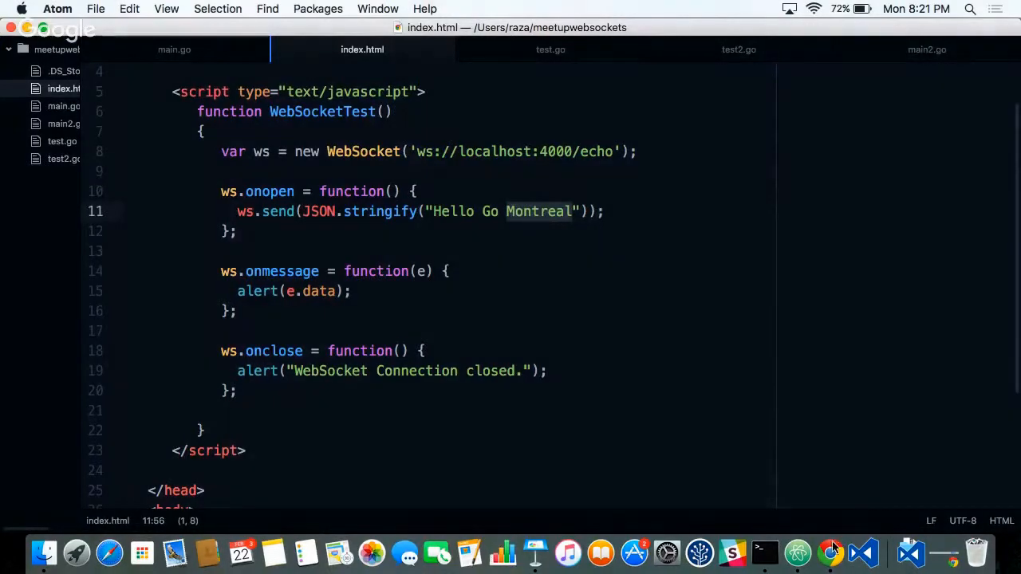
# - Return to Chrome's index.html page with the Run WebSocket link
pyautogui.click(831, 552)
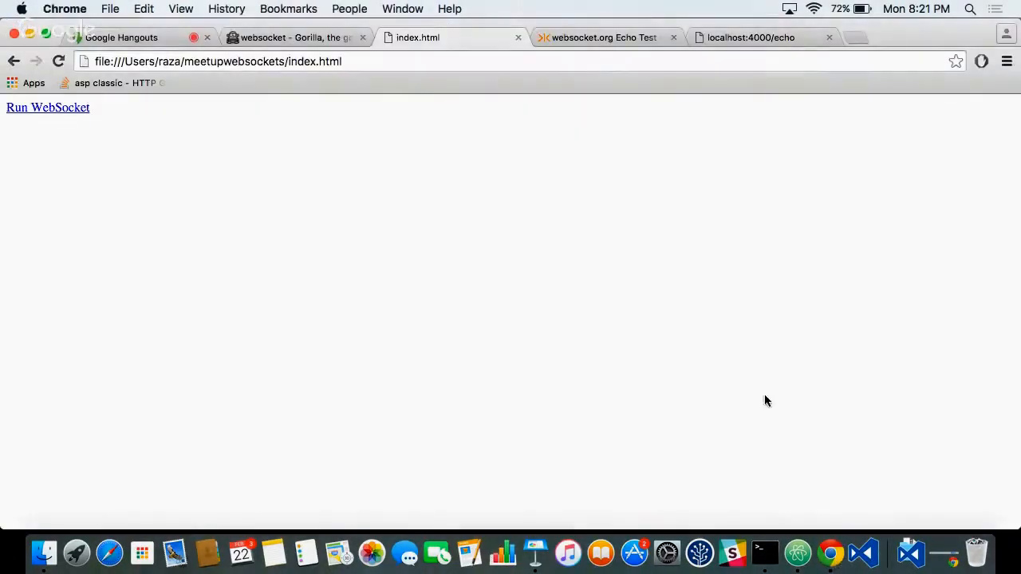
pyautogui.moveTo(705, 380)
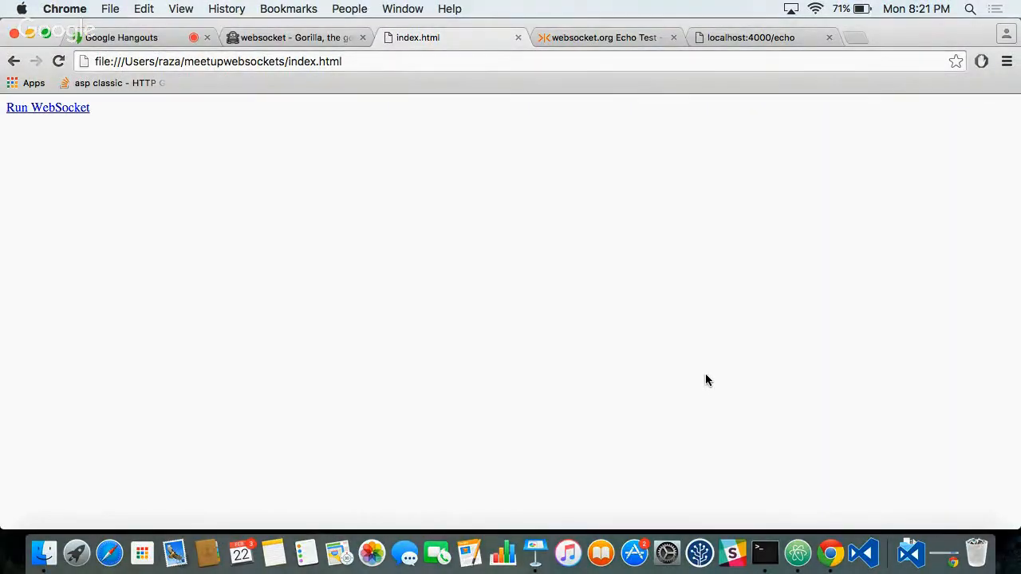
pyautogui.moveTo(797, 552)
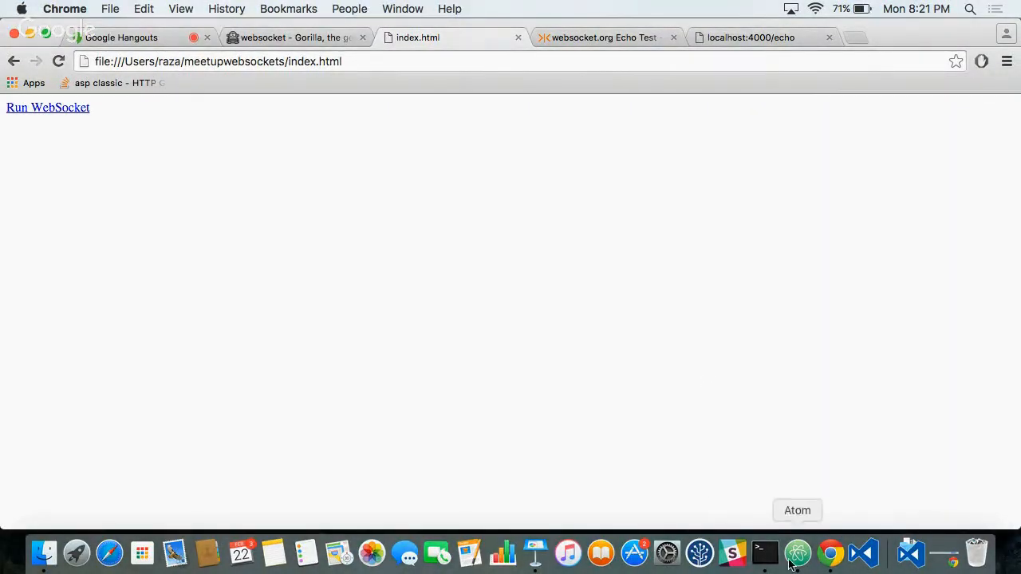